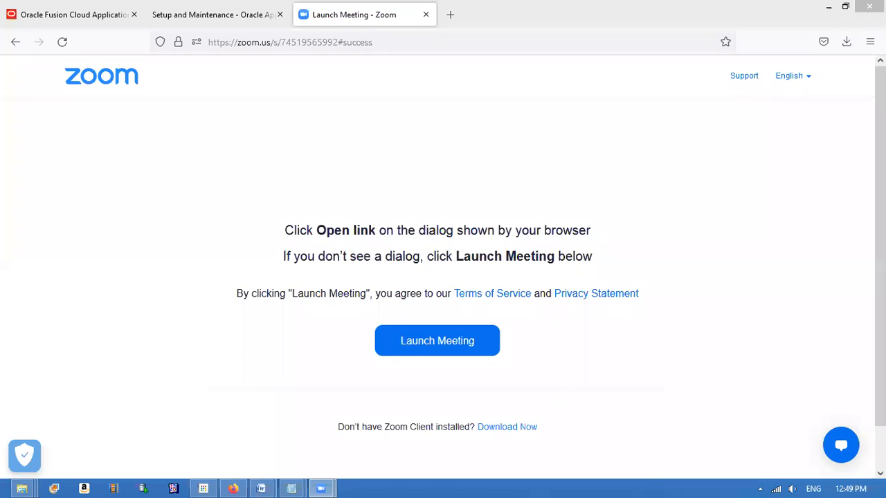
mouse_move(291, 100)
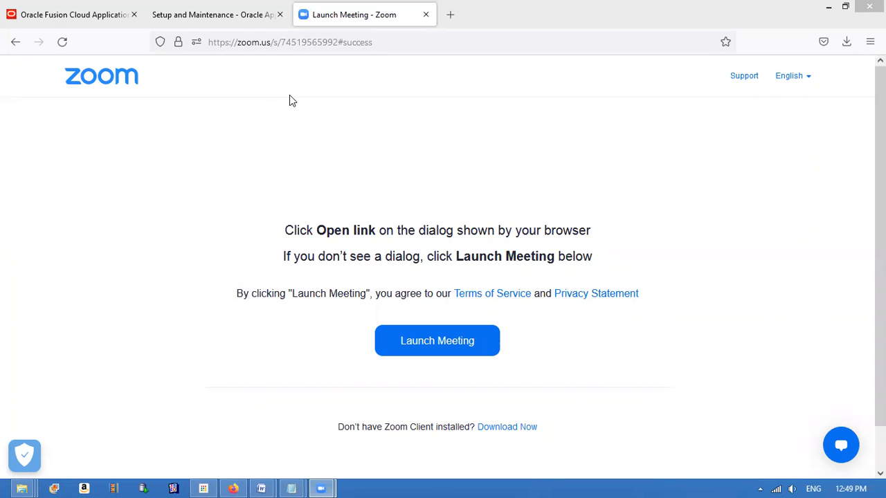
Switch to the Setup and Maintenance browser tab showing Compensation Management
left_click(215, 15)
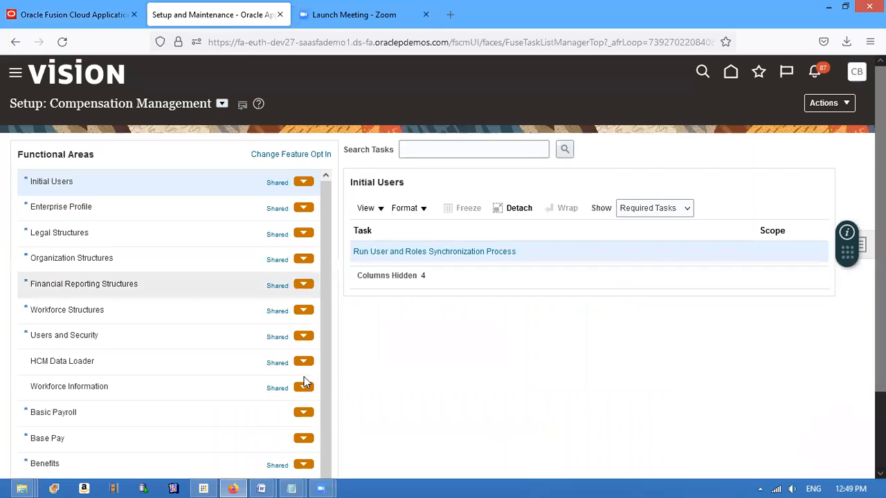
mouse_move(292, 489)
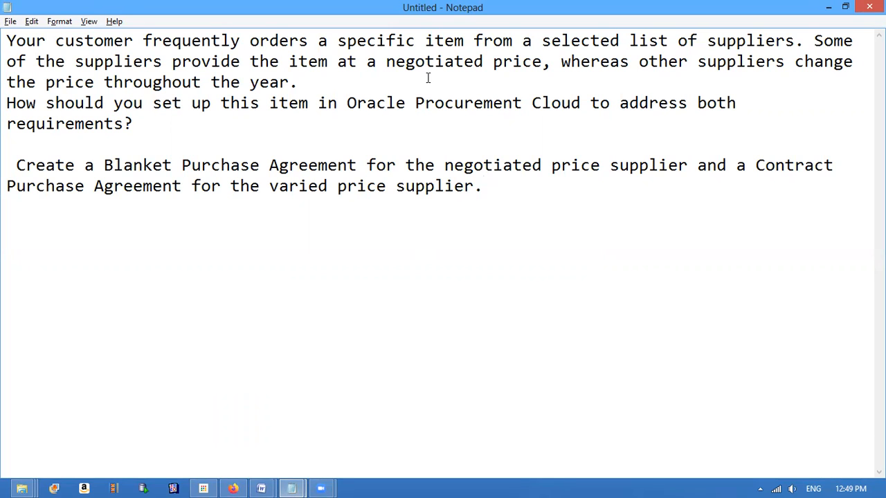
left_click(533, 103)
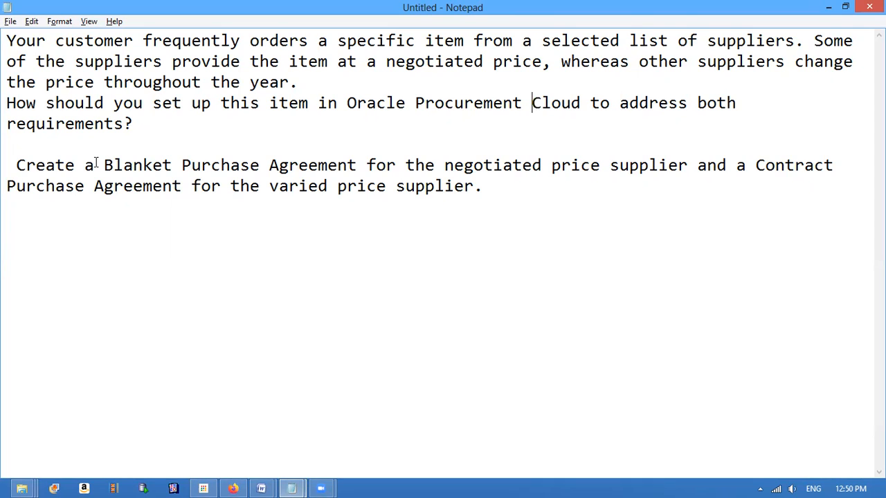
mouse_move(771, 109)
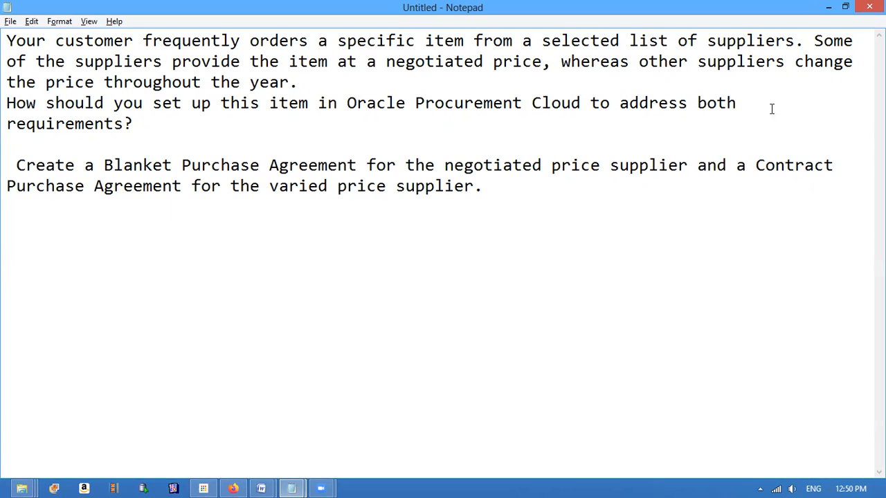
left_click_drag(756, 166, 168, 186)
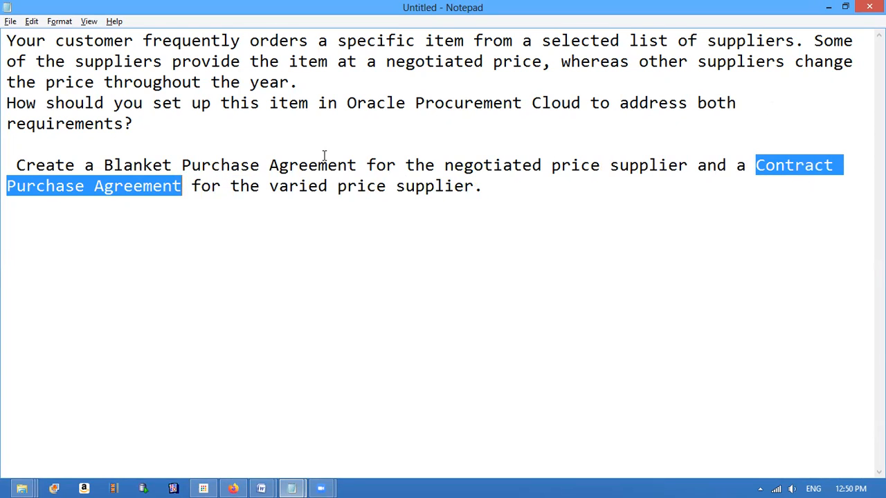
mouse_move(460, 150)
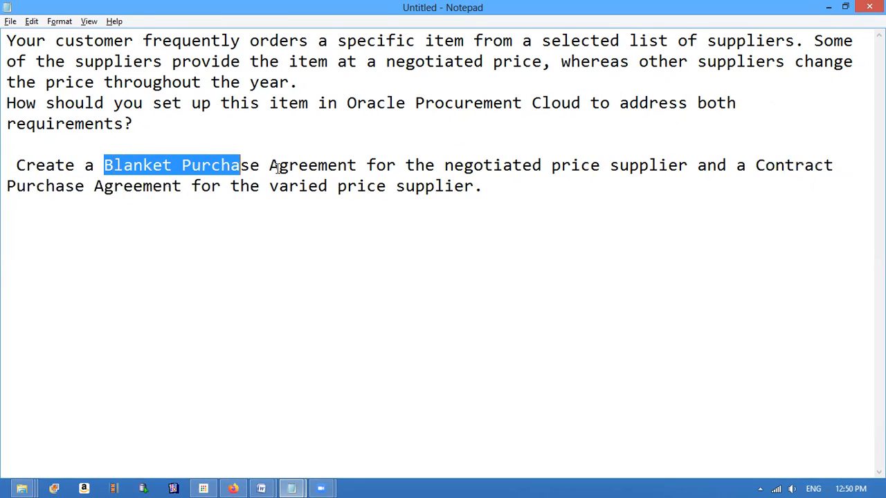
left_click_drag(239, 166, 358, 165)
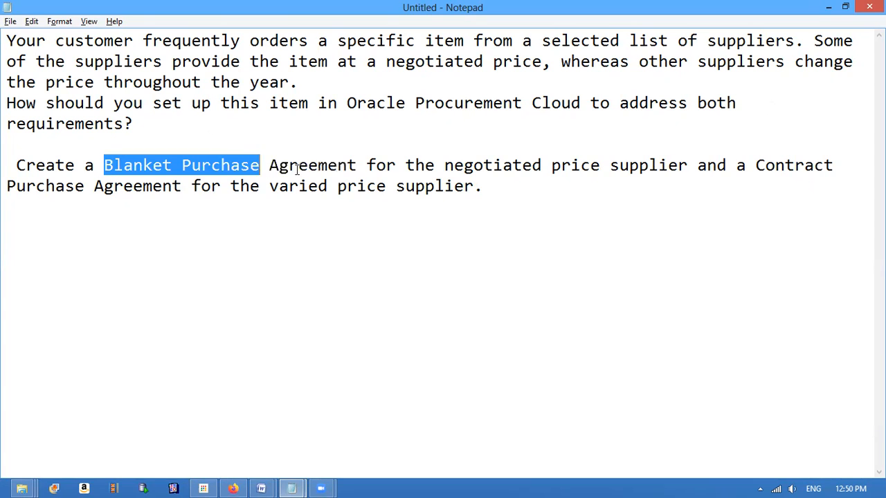
left_click_drag(259, 165, 358, 186)
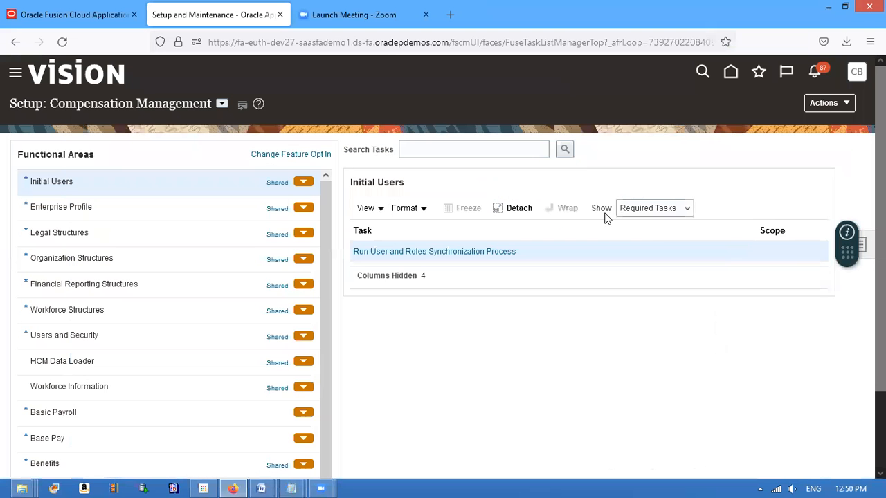
mouse_move(85, 76)
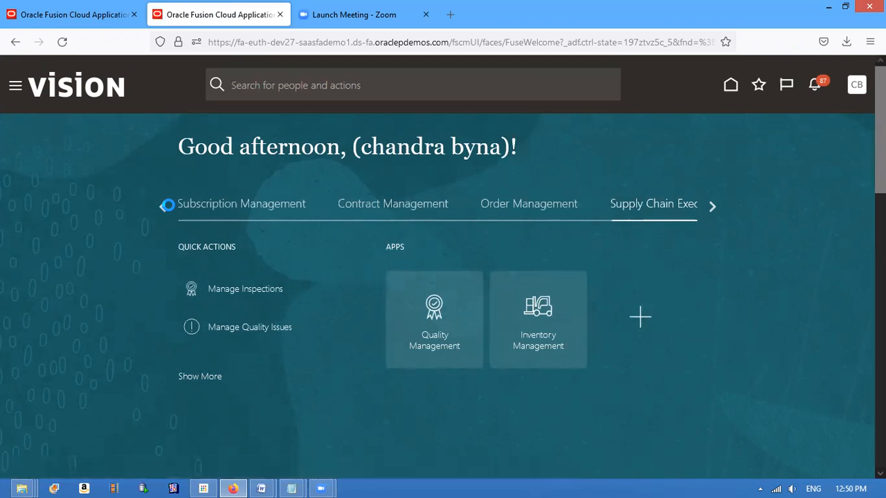
Scroll the home carousel back to Procurement and open Purchase Agreements
left_click(163, 205)
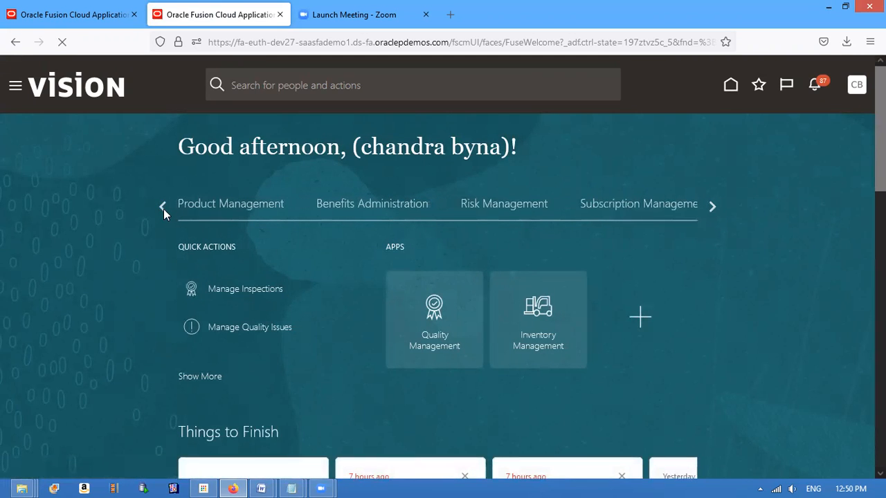
left_click(163, 206)
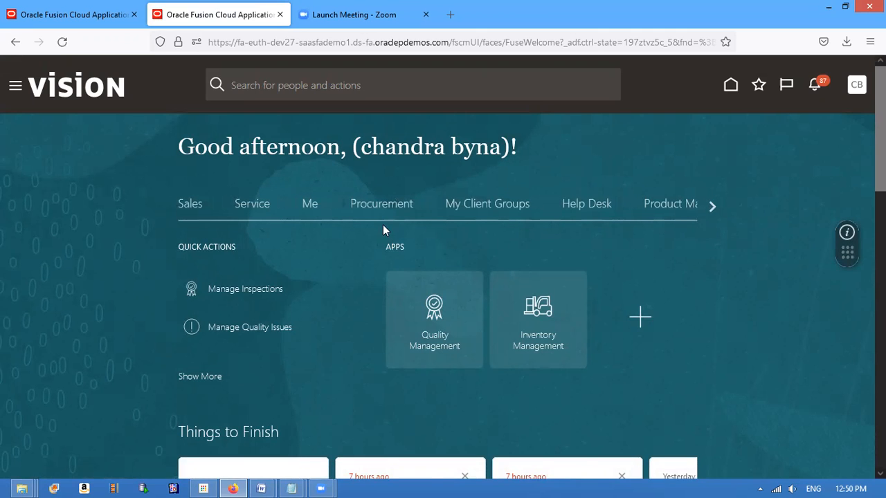
left_click(381, 203)
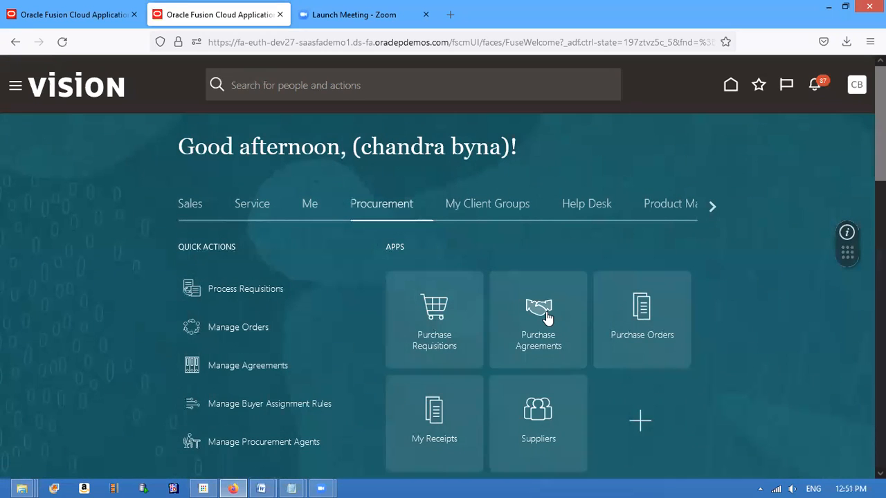
left_click(538, 318)
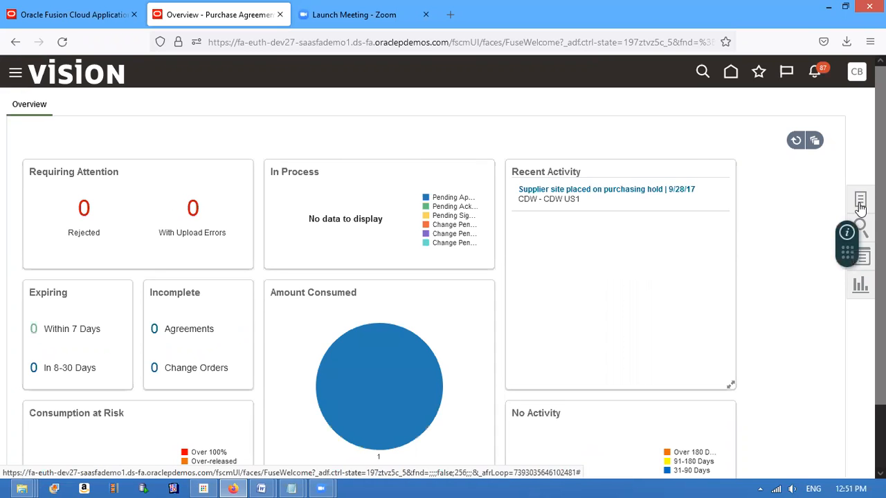
Show the Tasks panel and choose Create Agreement under Agreements
left_click(861, 201)
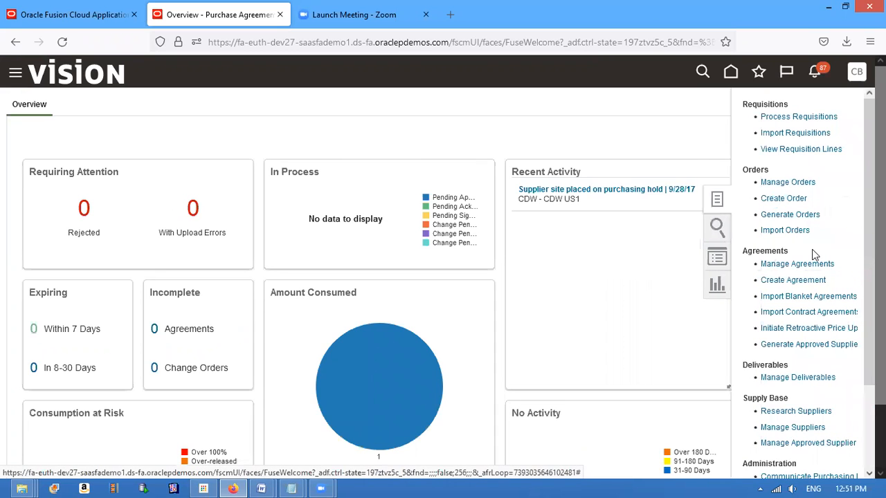
left_click(793, 280)
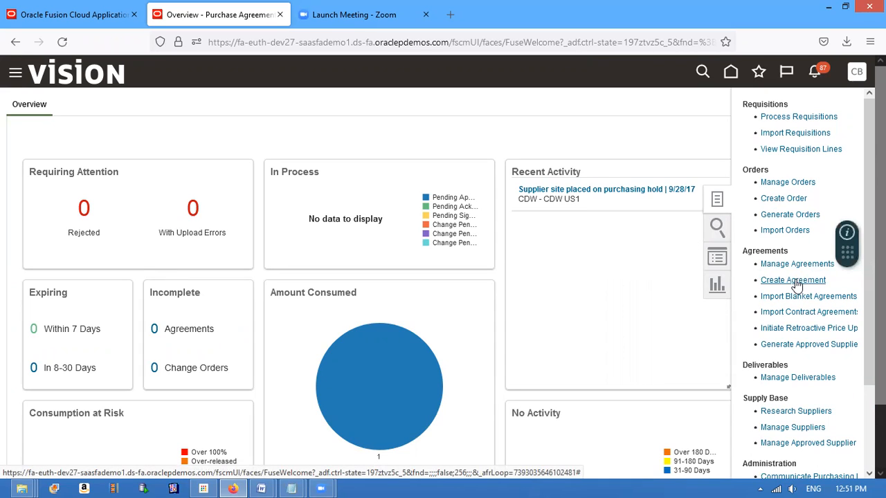
left_click(793, 279)
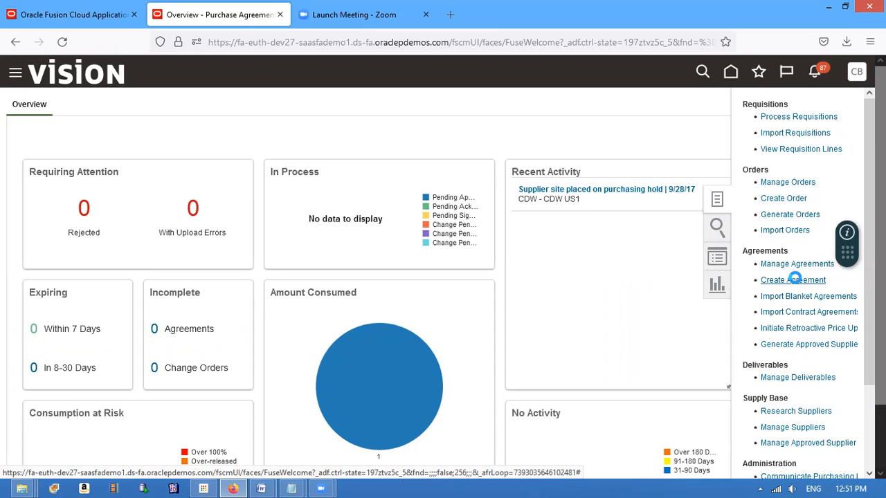
left_click(793, 279)
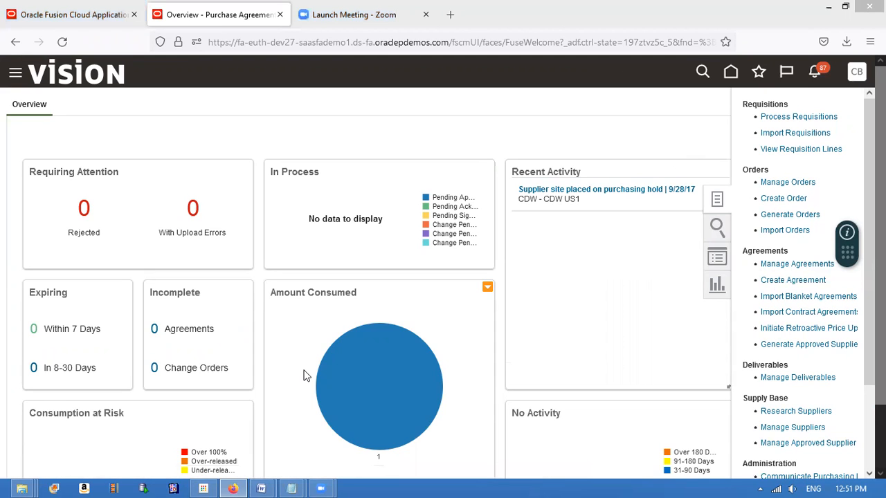
mouse_move(626, 340)
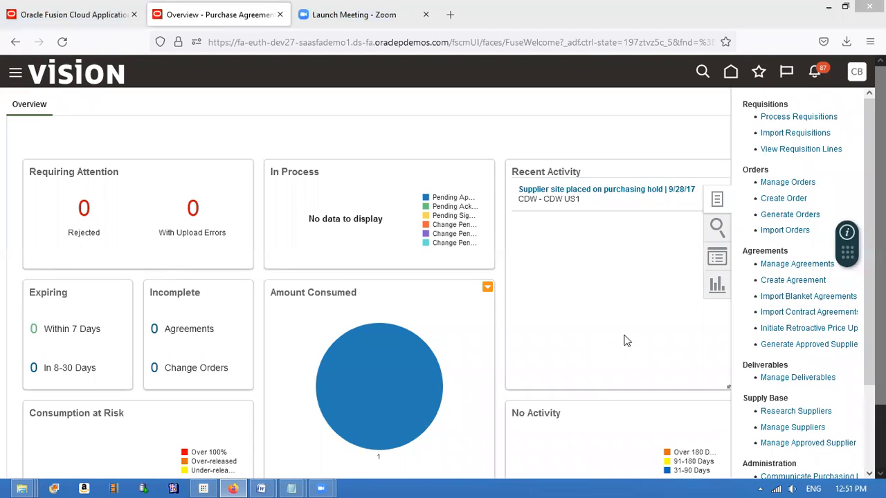
Create a blanket agreement with supplier T Test Supplier selected from the search matches
left_click(793, 279)
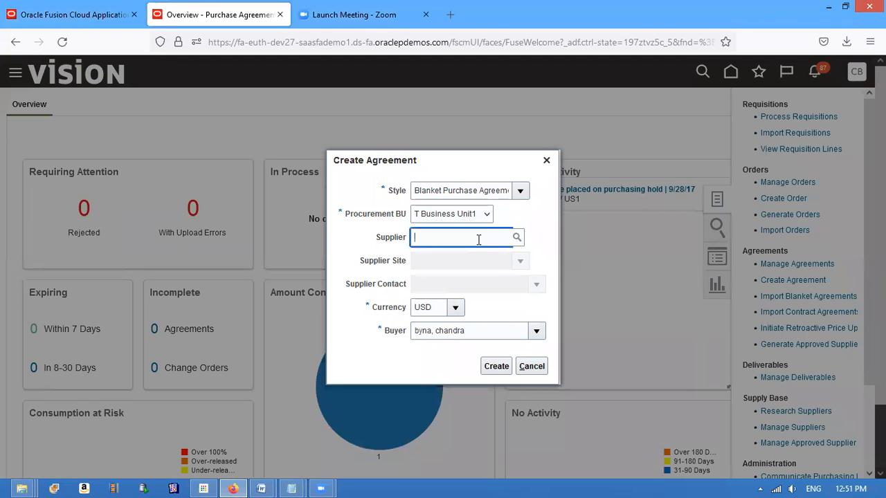
type("T s")
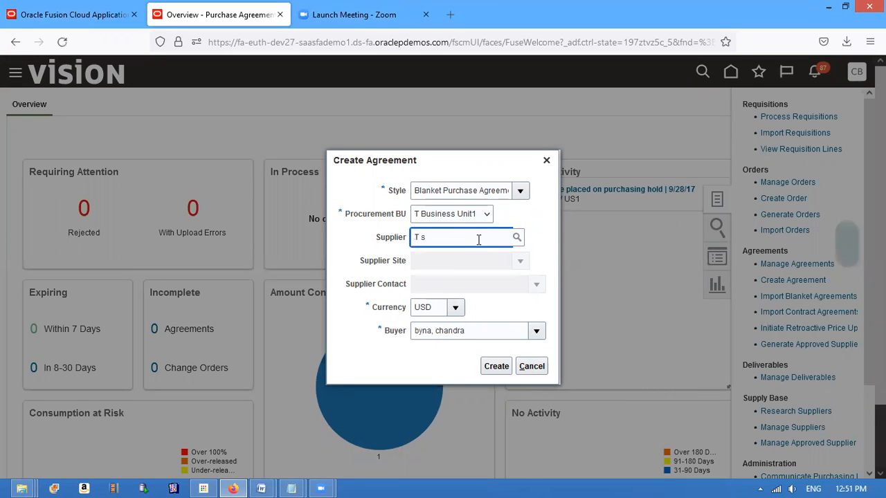
type("Test")
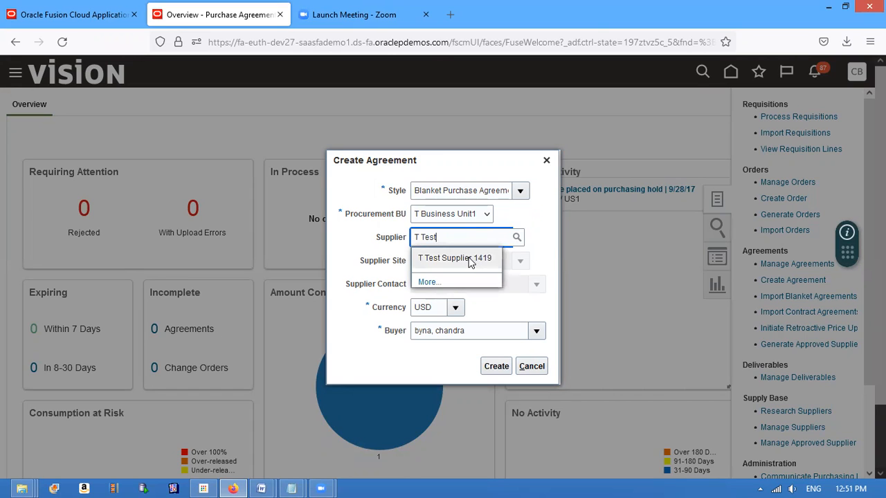
left_click(455, 258)
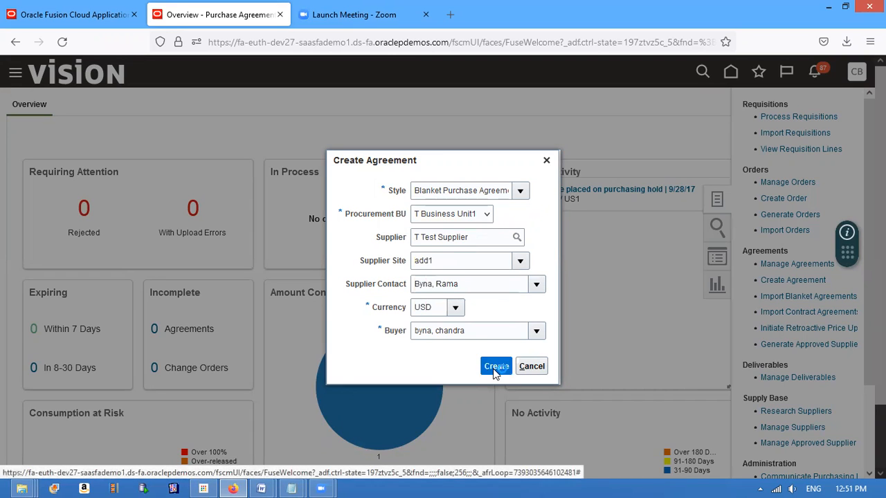
left_click(496, 366)
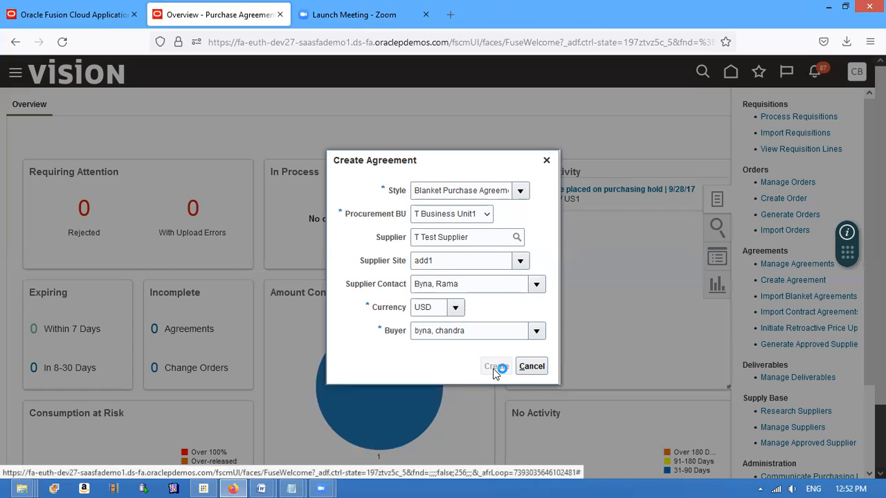
left_click(495, 366)
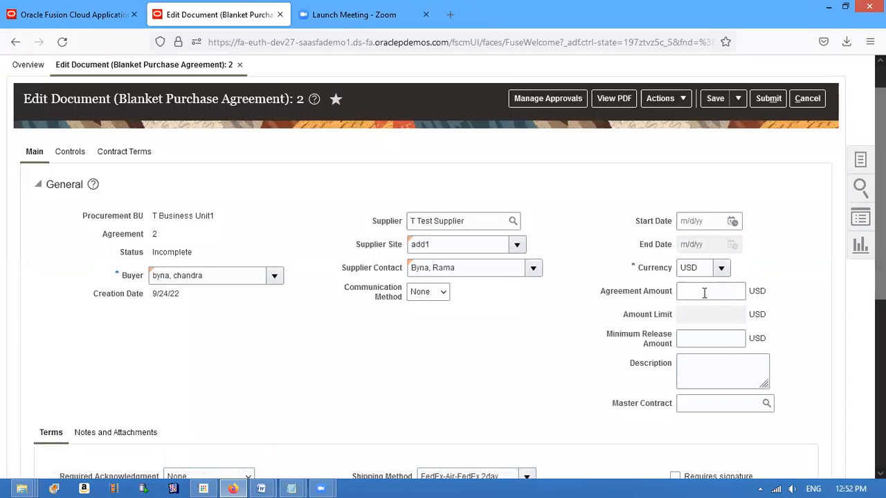
Enter 10,000.00 USD as the agreement amount and amount limit
type("1000")
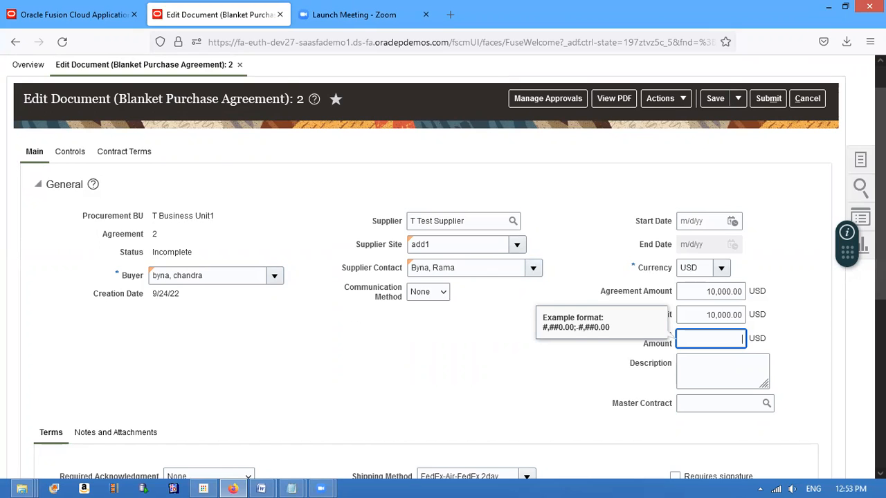
scroll("down", 3)
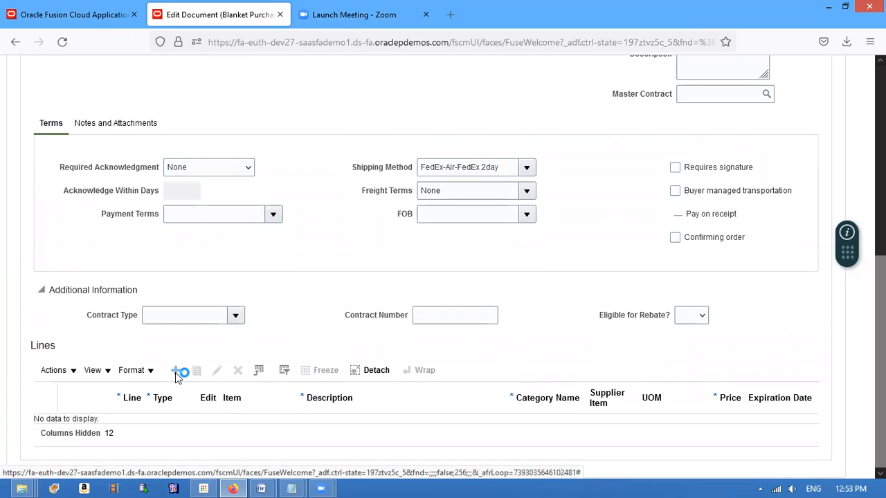
Add line 1 to the agreement and search its item field for 'pur'
left_click(176, 371)
type("T")
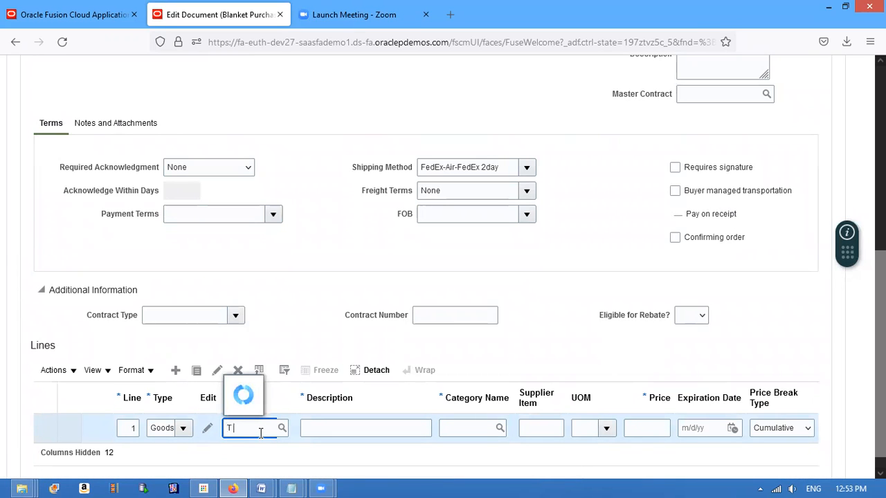
type("pur")
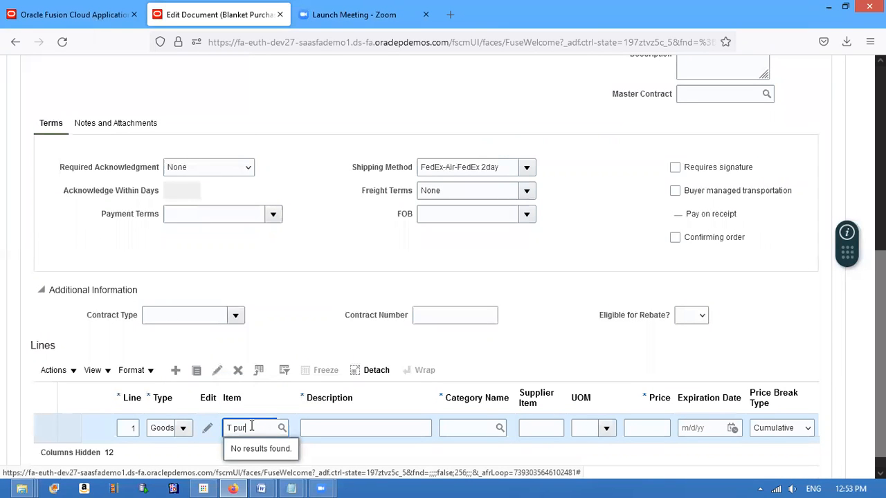
Search items starting with T and assign T Purchased Item to line 1
left_click(282, 428)
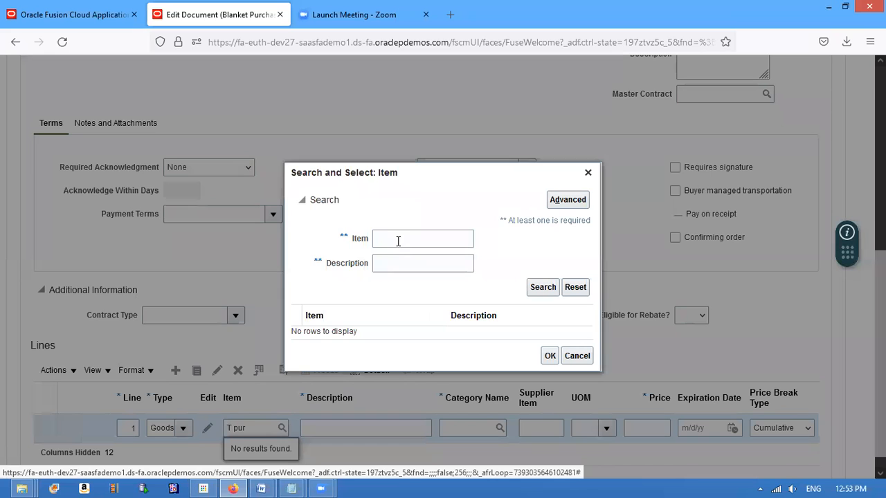
left_click(423, 238)
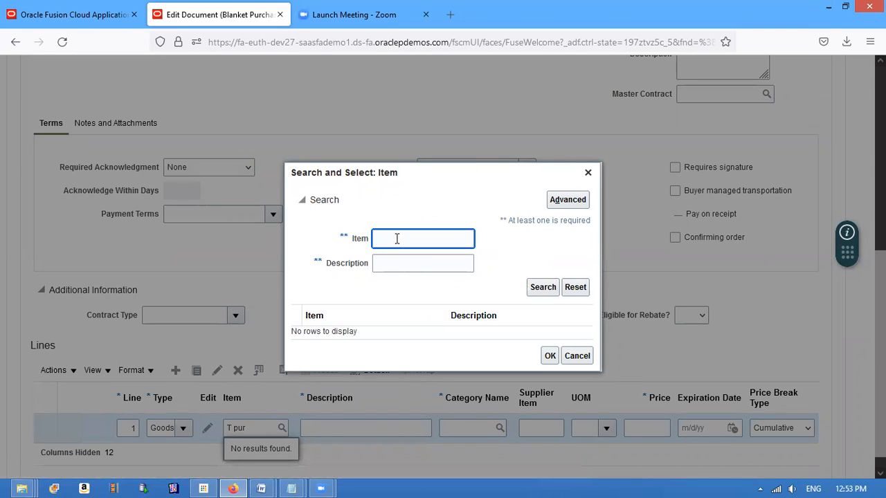
type("T%")
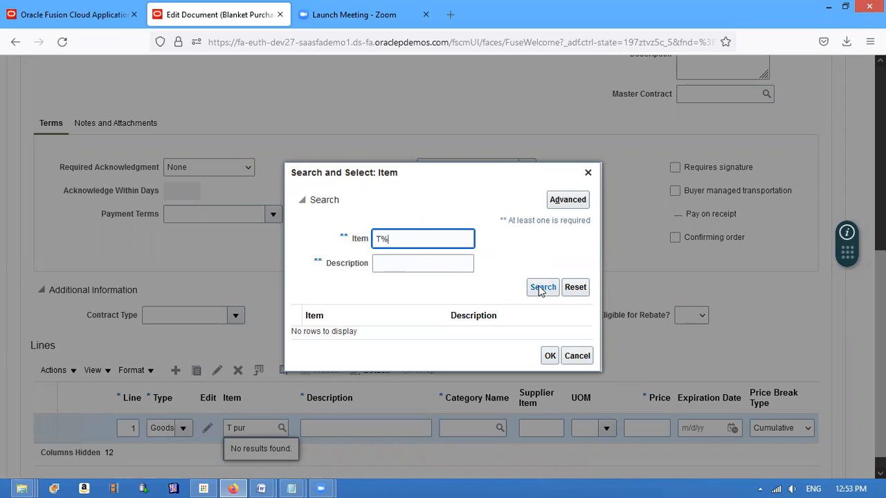
left_click(542, 287)
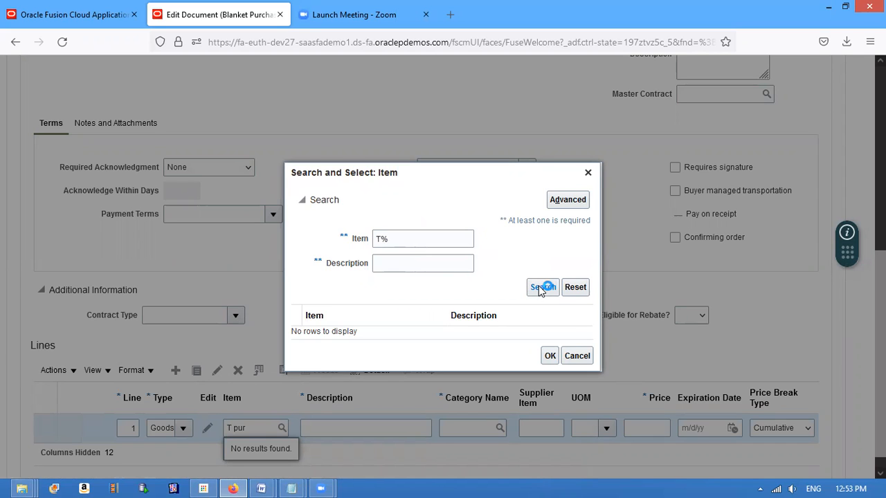
left_click(542, 287)
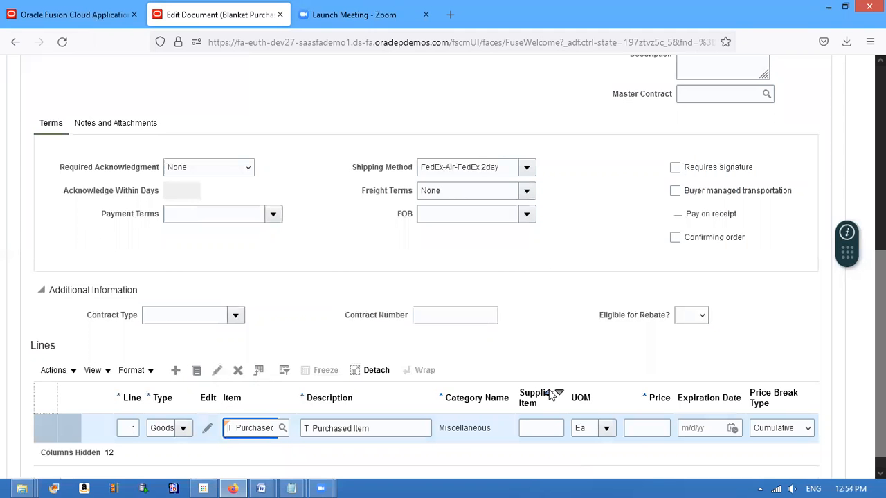
Set line 1's price to 100 and scroll back up the page
left_click(541, 428)
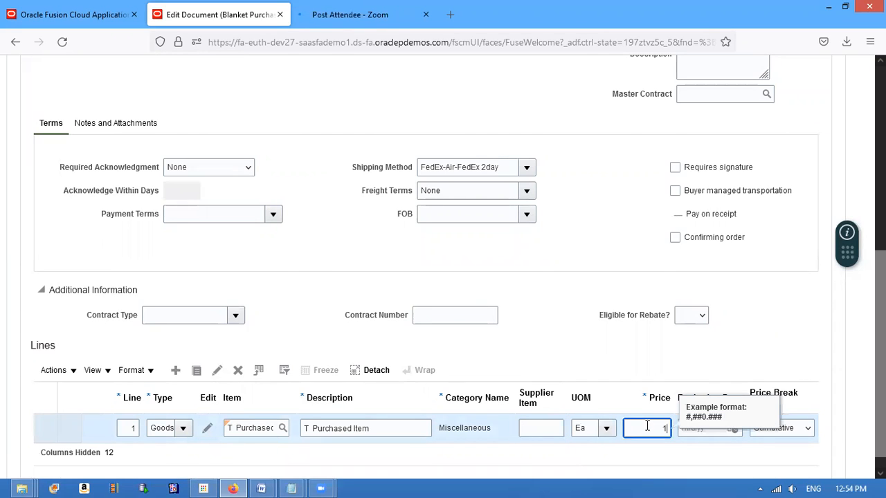
type("100")
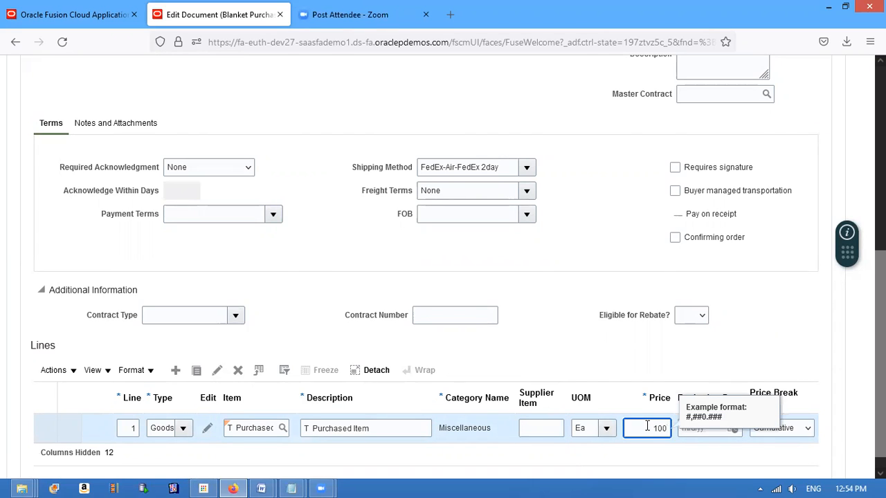
key("Tab")
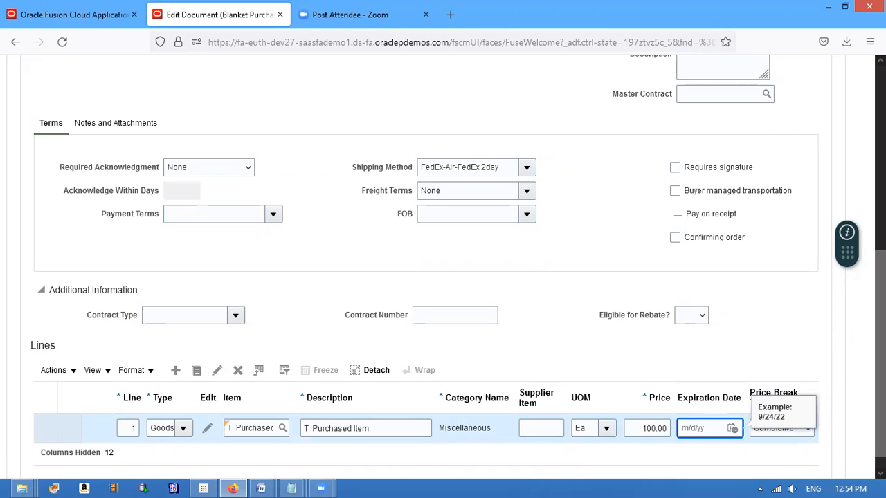
scroll("down", 3)
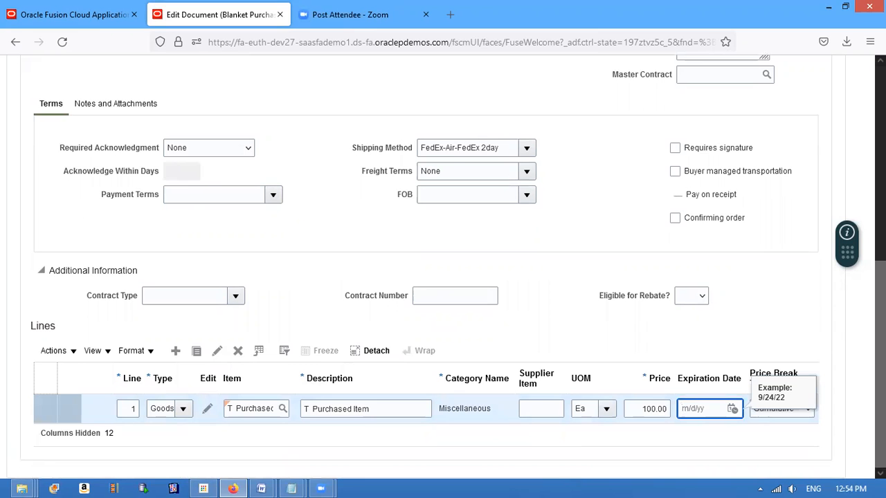
scroll("up", 3)
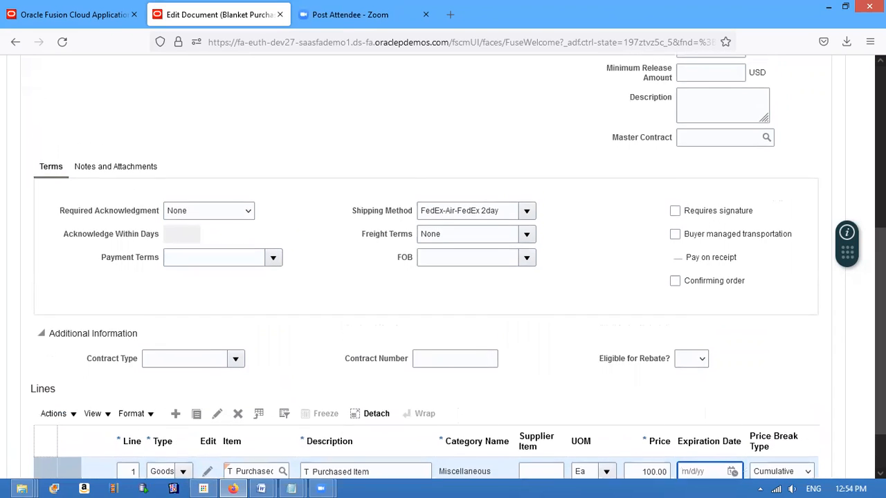
scroll("up", 3)
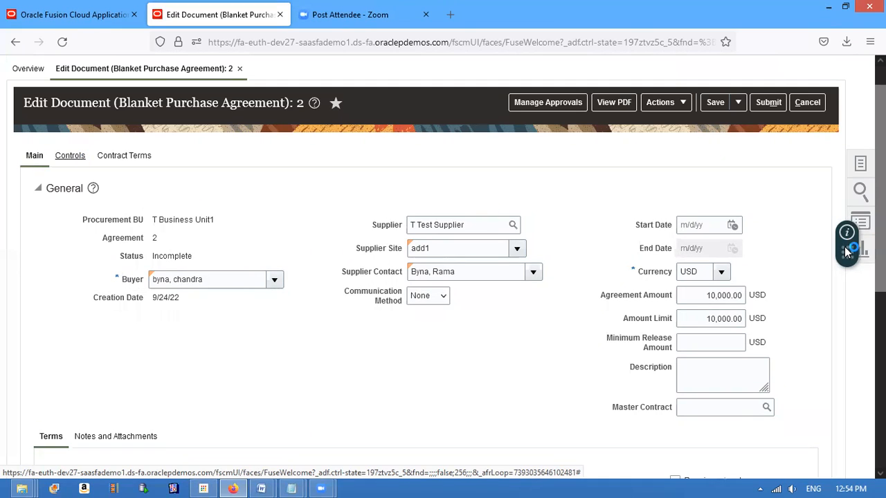
Review the Controls tab's automatic order generation and automatic submission options
left_click(69, 155)
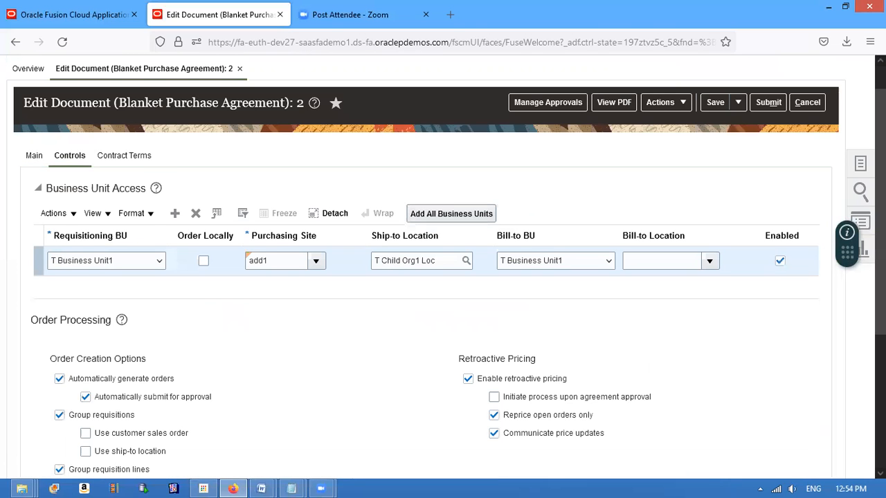
scroll("down", 3)
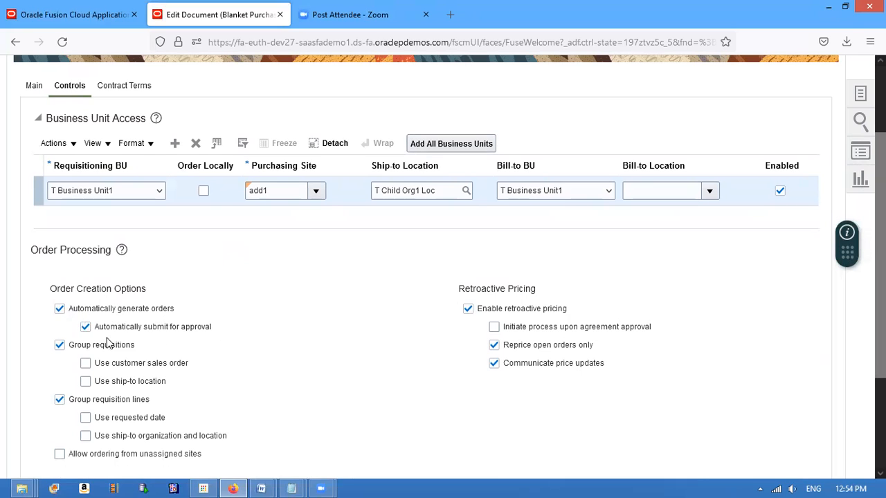
mouse_move(231, 306)
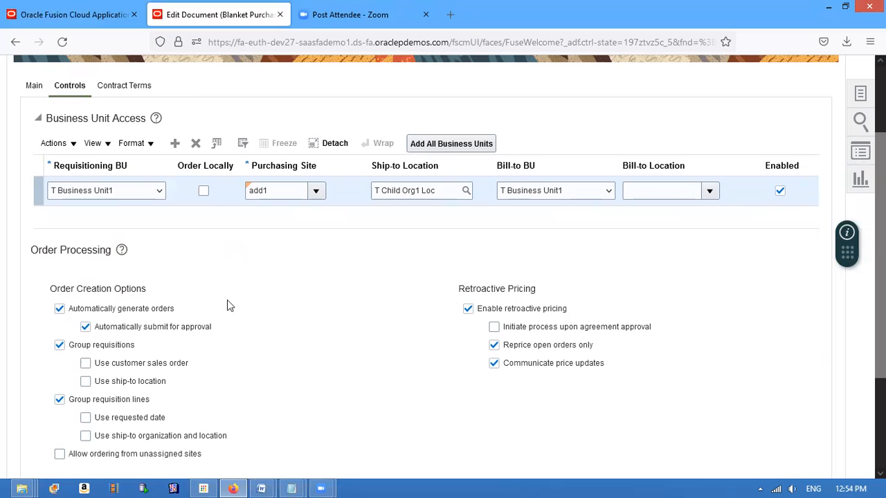
mouse_move(137, 287)
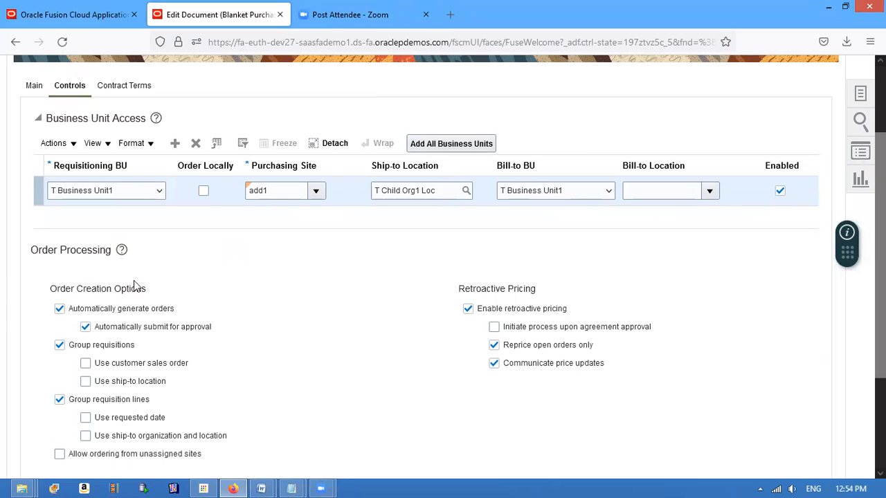
mouse_move(185, 301)
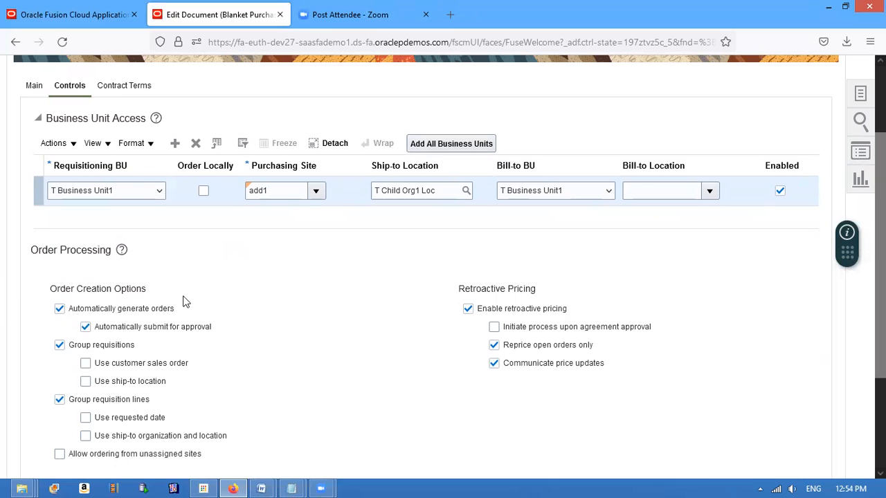
mouse_move(127, 312)
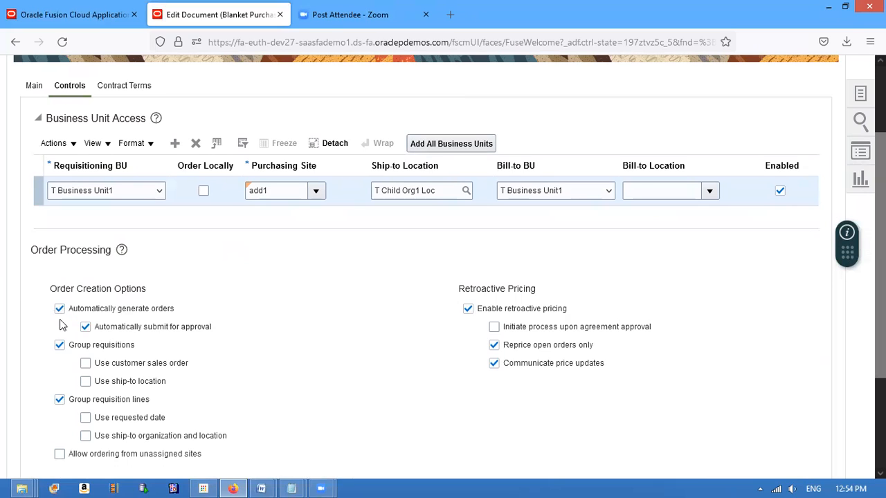
mouse_move(554, 346)
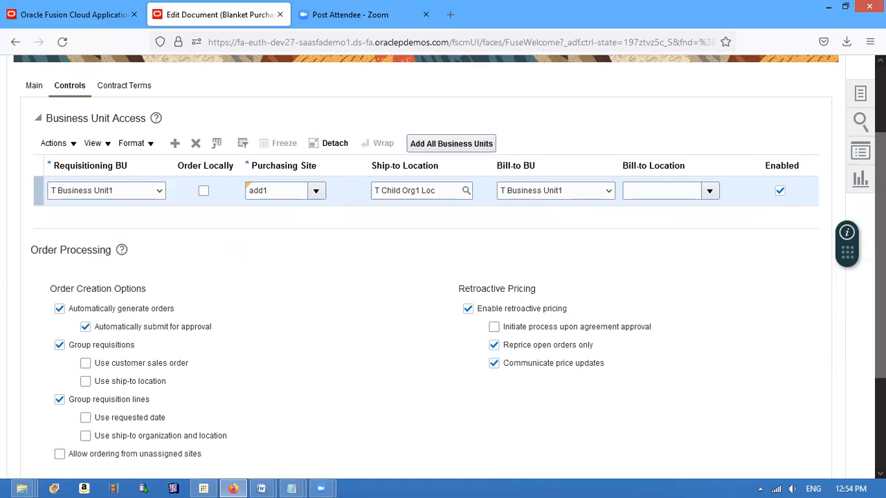
scroll("up", 3)
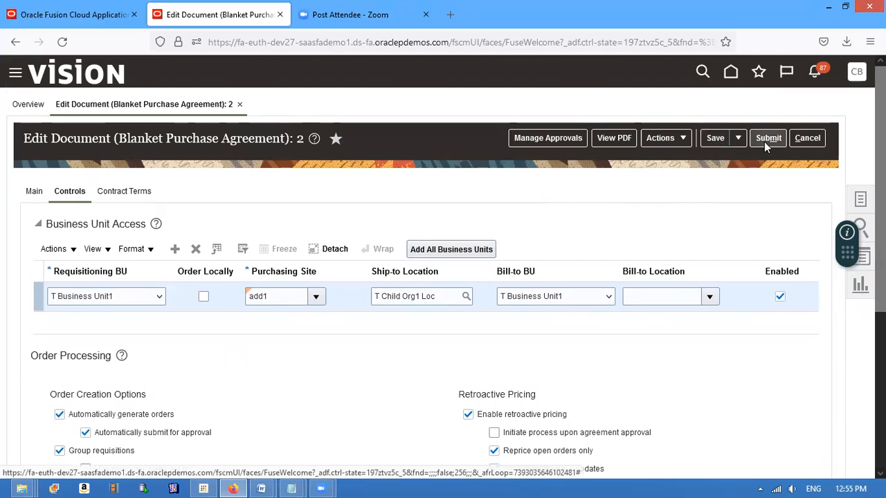
Submit blanket agreement 2 for approval and dismiss the confirmation
left_click(768, 137)
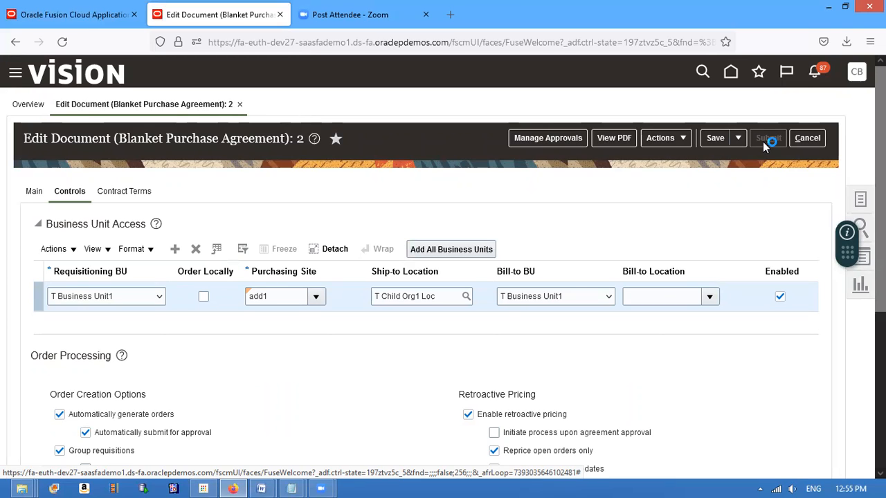
left_click(767, 138)
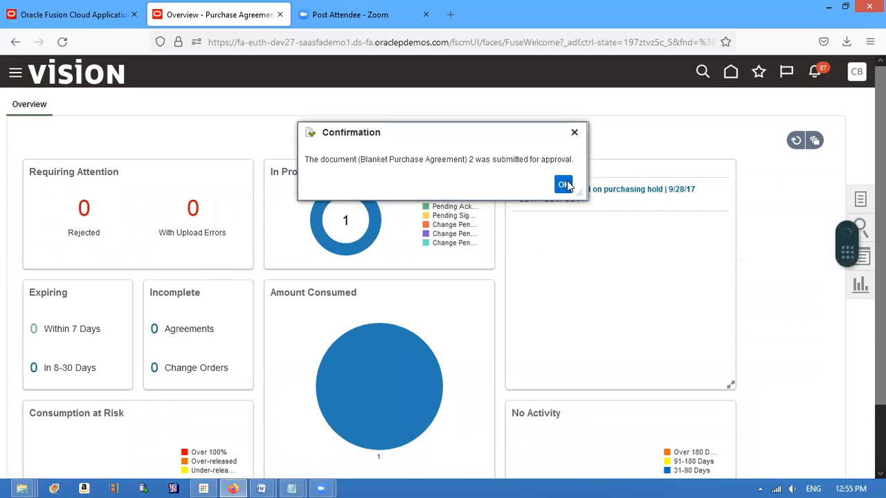
left_click(563, 184)
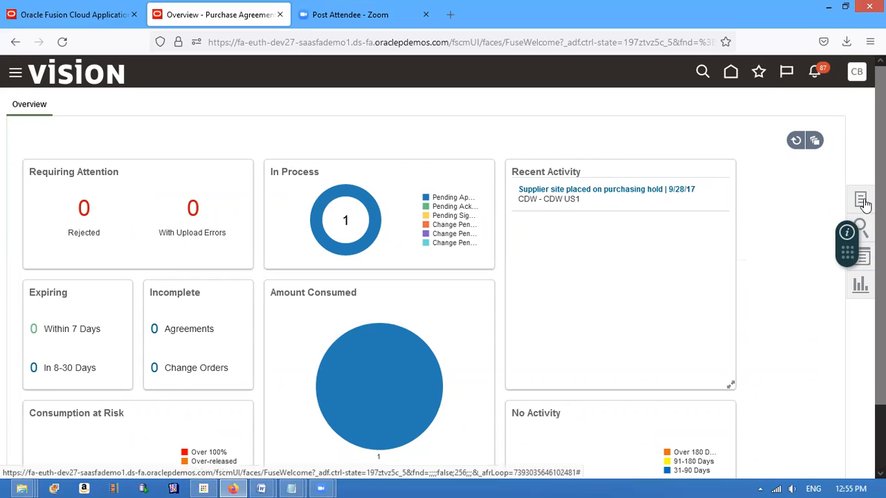
Open Manage Agreements from the Agreements section of the Tasks panel
left_click(861, 200)
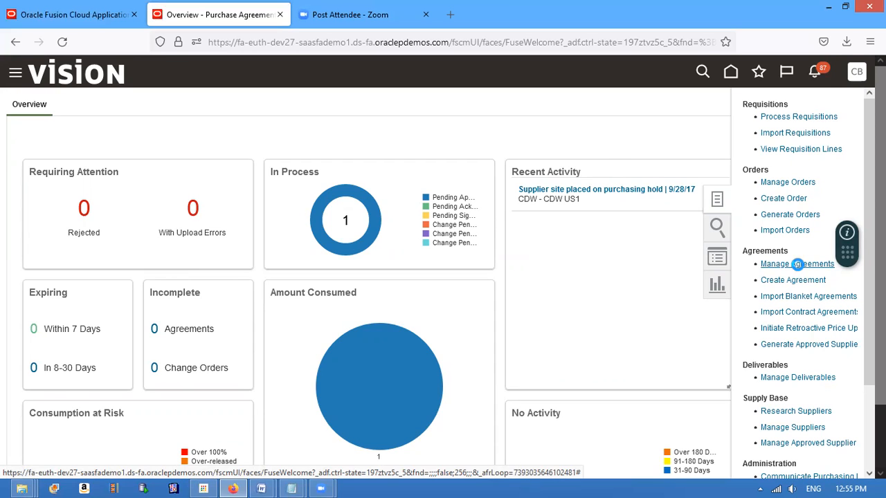
left_click(797, 264)
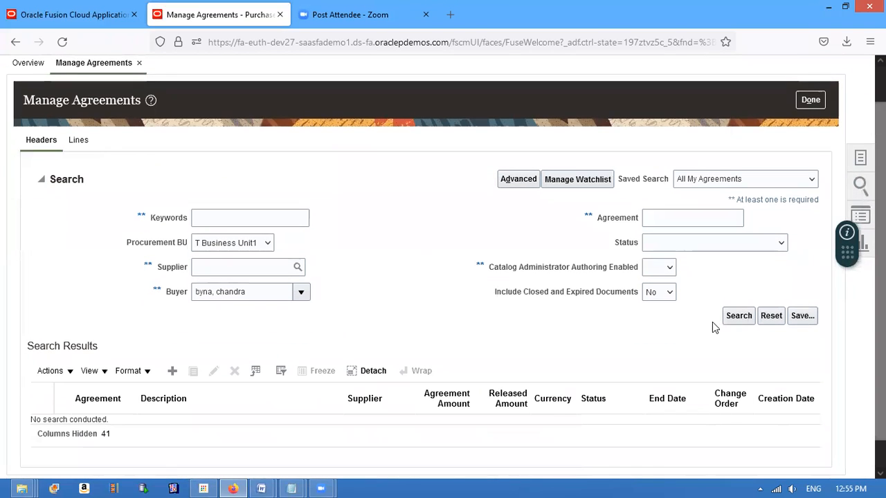
Run the agreement search: T Test Supplier agreement 2 Pending Approval, agreement 1 Open
left_click(739, 315)
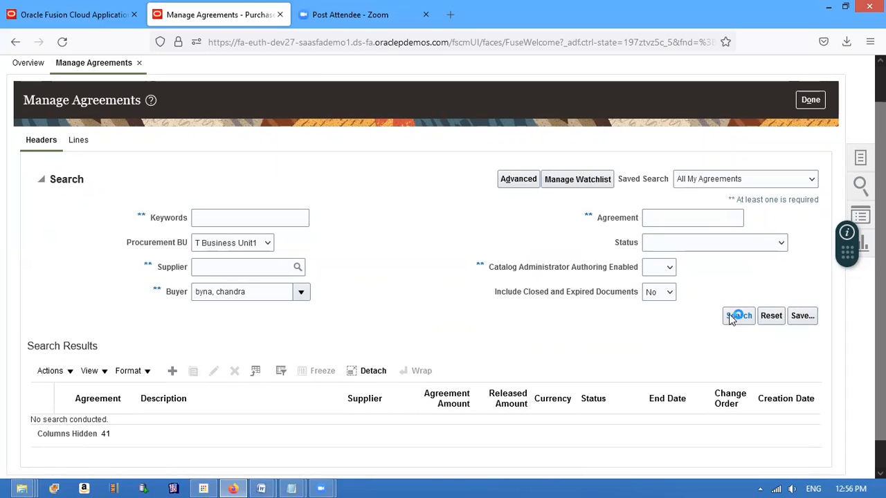
left_click(737, 316)
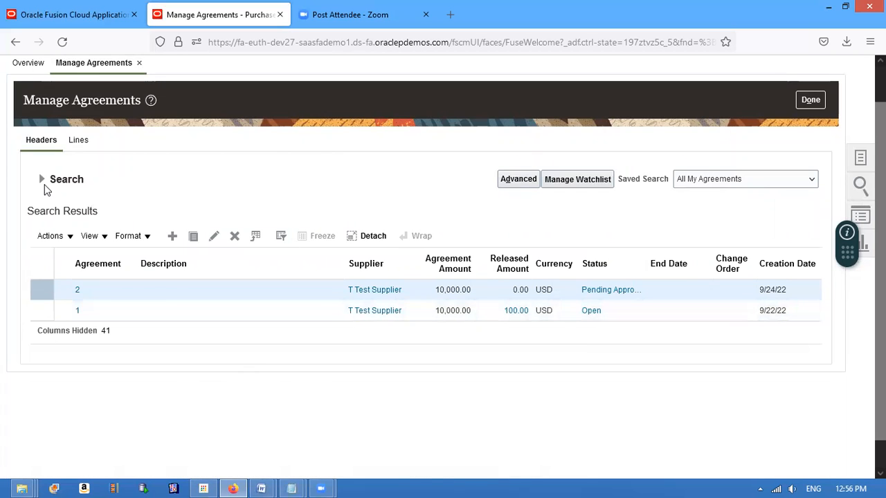
left_click(41, 179)
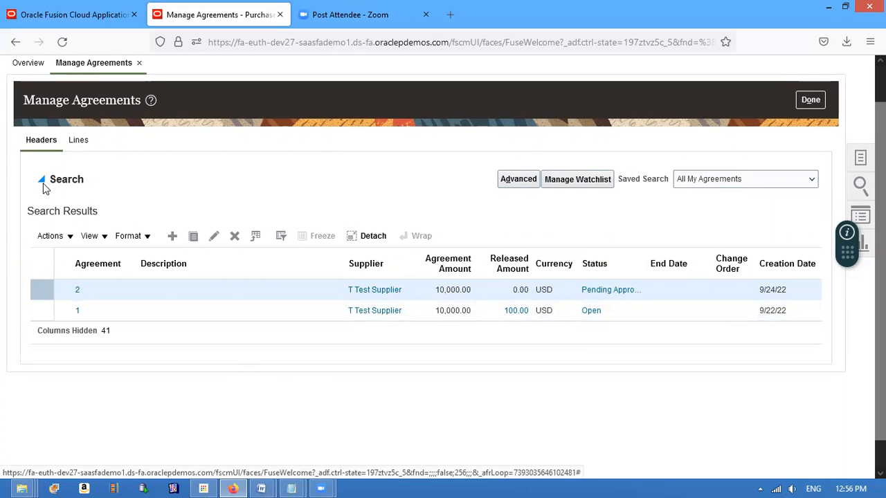
left_click(41, 179)
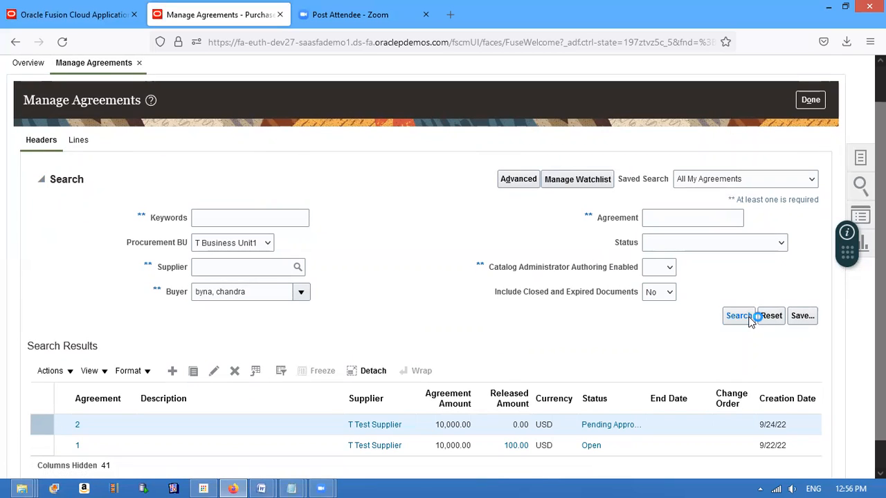
left_click(42, 179)
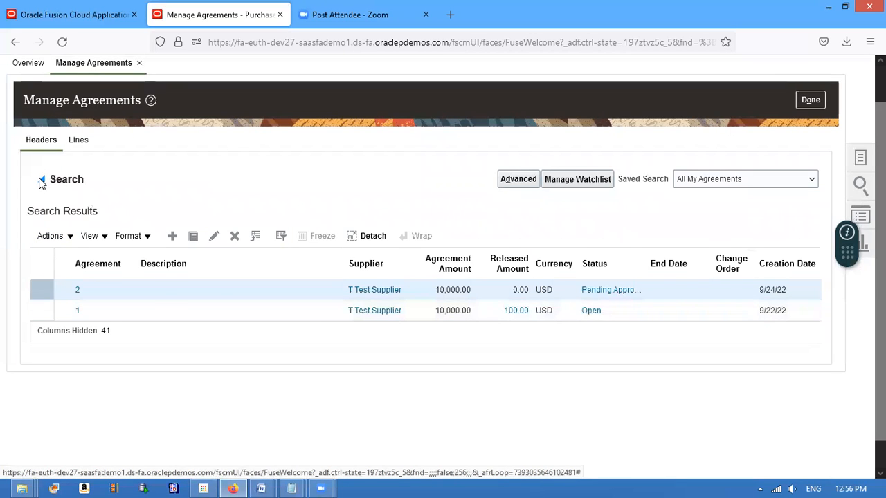
left_click(41, 179)
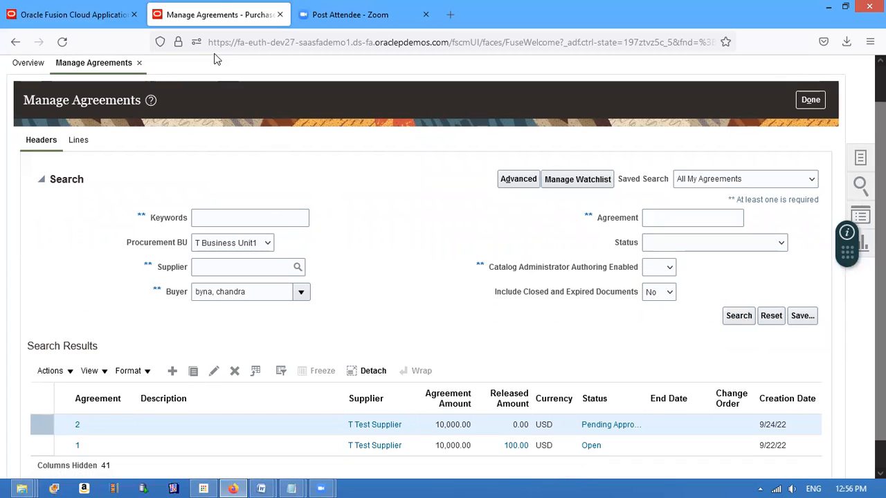
mouse_move(219, 15)
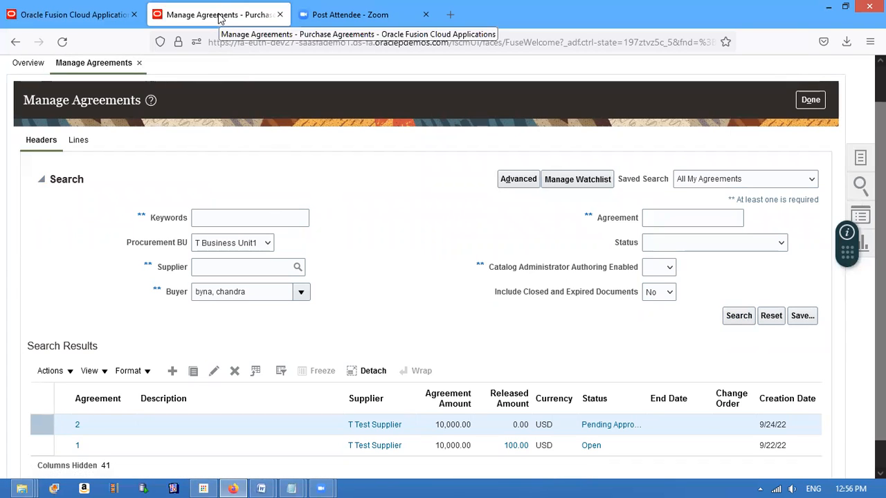
Duplicate the Manage Agreements browser tab and switch to the copy
right_click(218, 15)
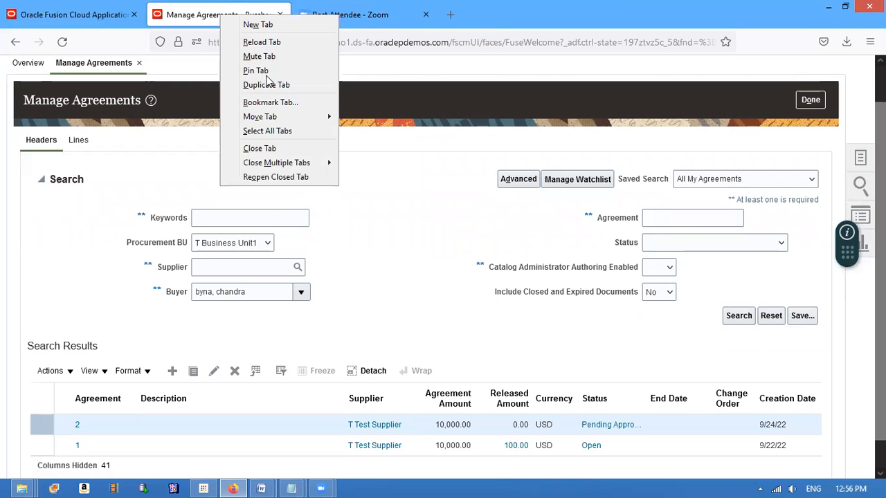
left_click(266, 84)
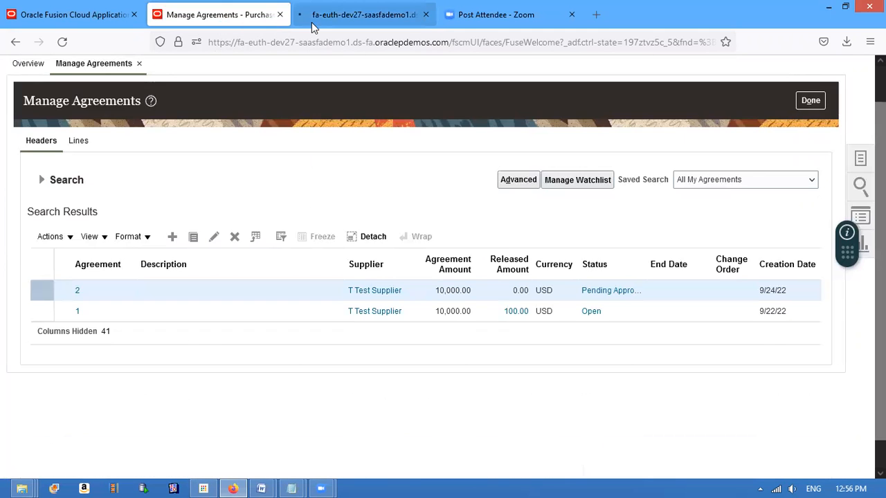
left_click(363, 15)
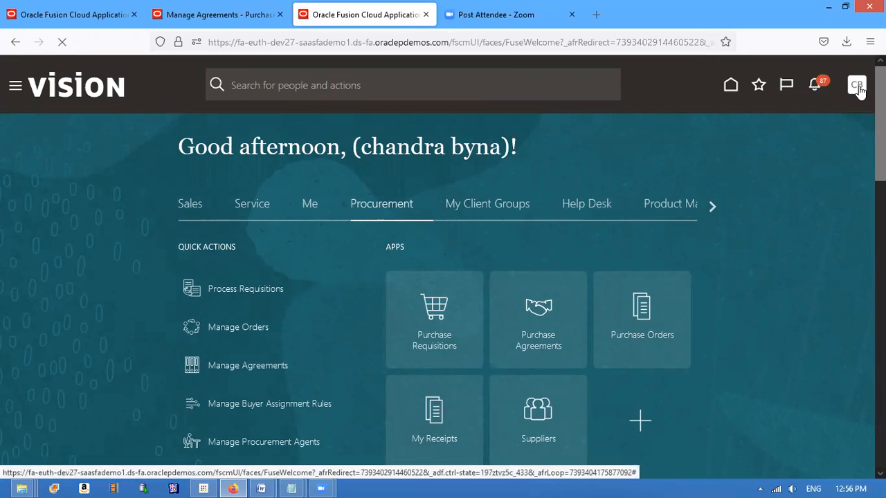
Start loading Setup and Maintenance in the copied tab, then return to the agreement results
left_click(857, 85)
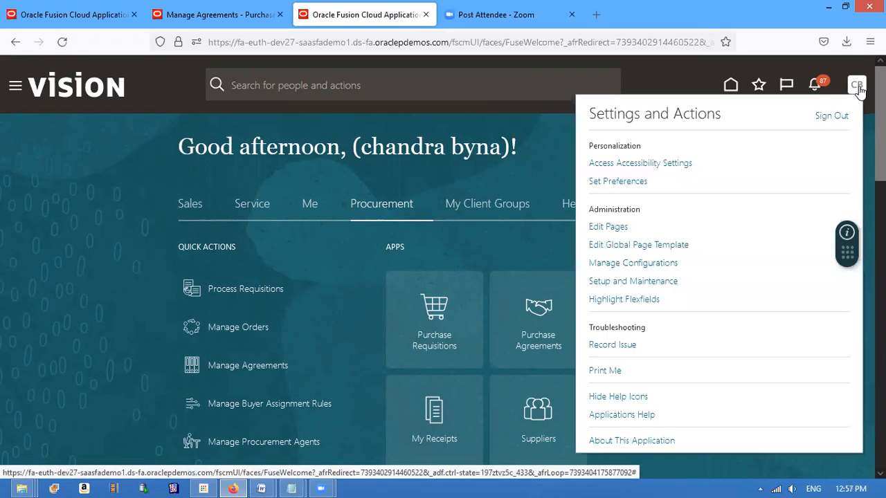
left_click(632, 281)
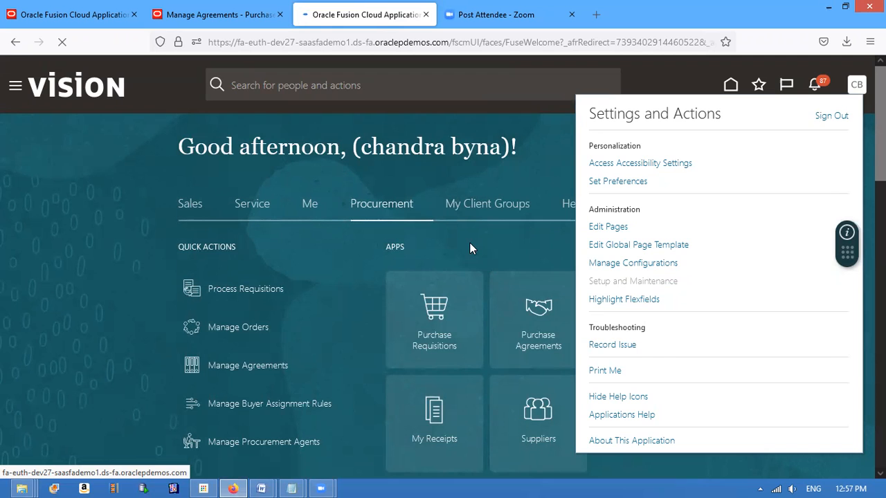
left_click(218, 14)
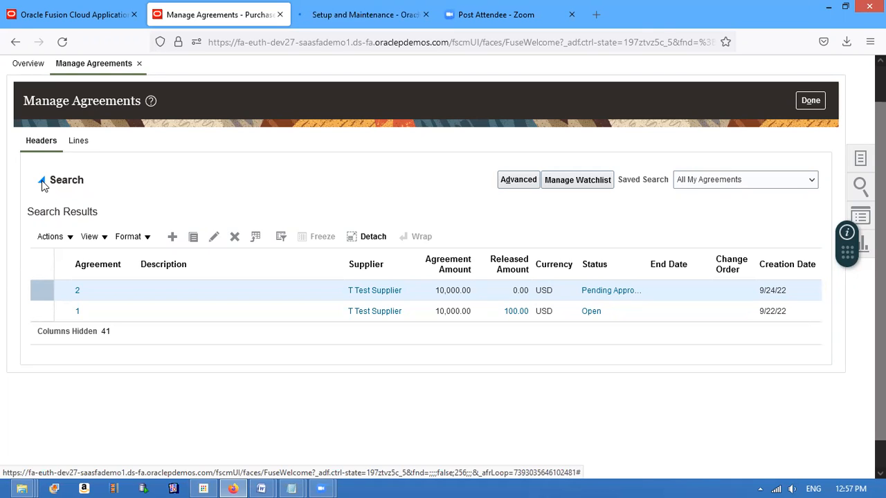
Rerun the agreement search, then view the Compensation Management setup page in the second tab
left_click(42, 180)
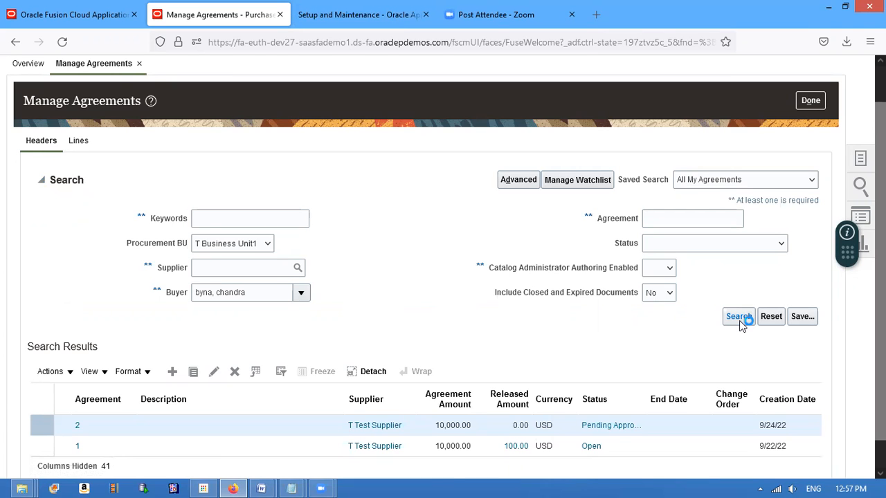
left_click(41, 179)
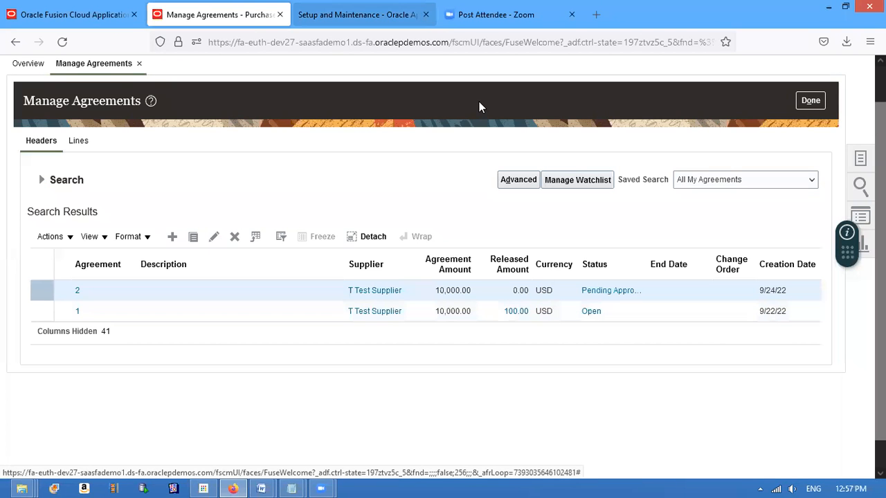
left_click(356, 15)
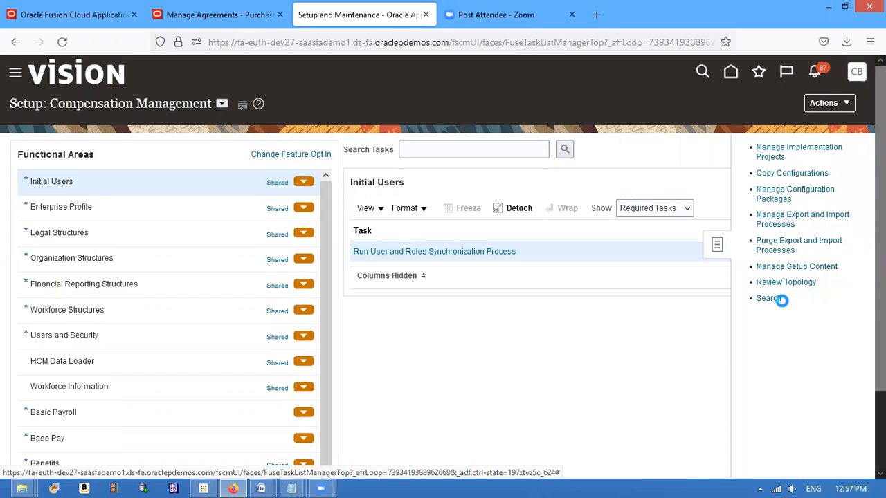
Search setup tasks for manage%Pur%Appr% and open Manage Purchasing Document Approvals
left_click(766, 298)
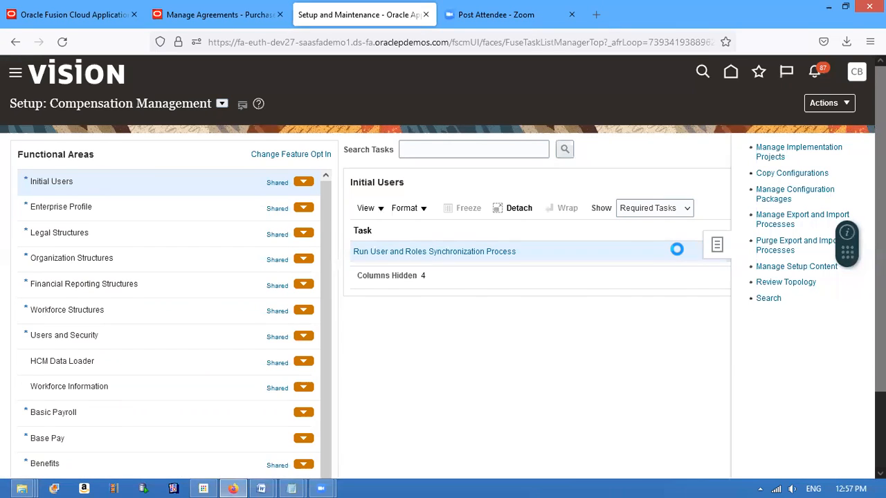
left_click(768, 298)
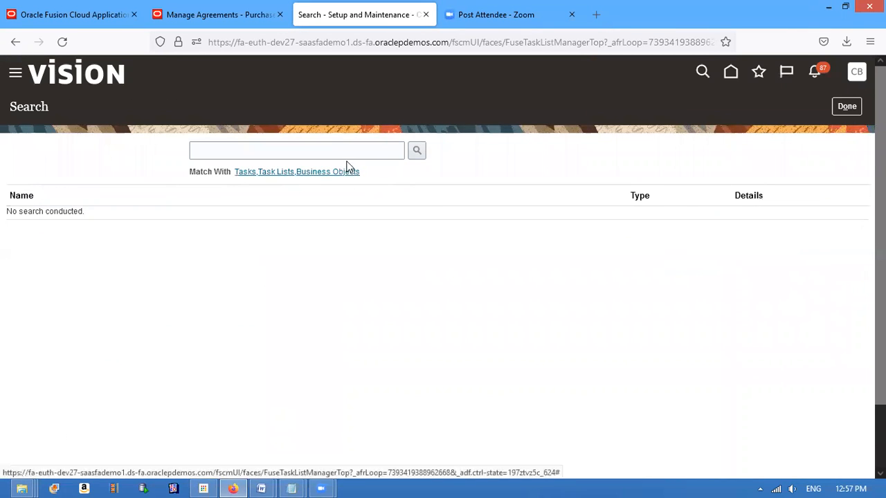
type("manage%P")
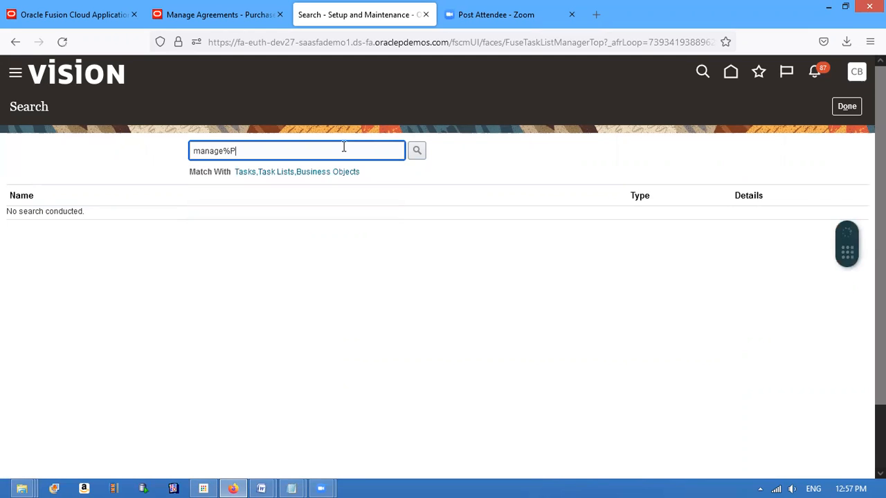
type("ur%Appr")
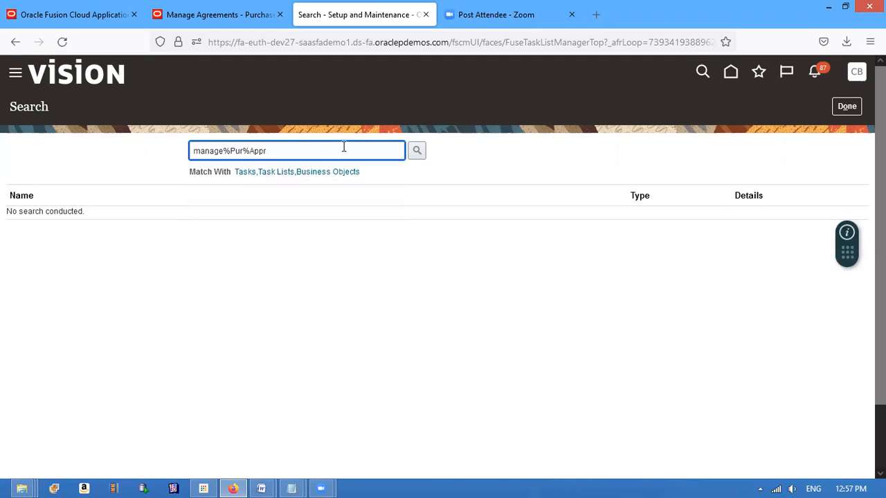
left_click(417, 150)
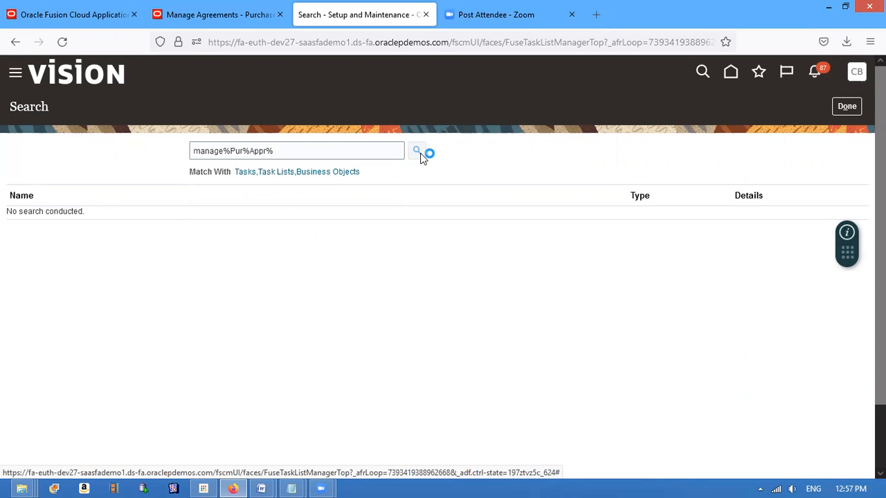
left_click(416, 151)
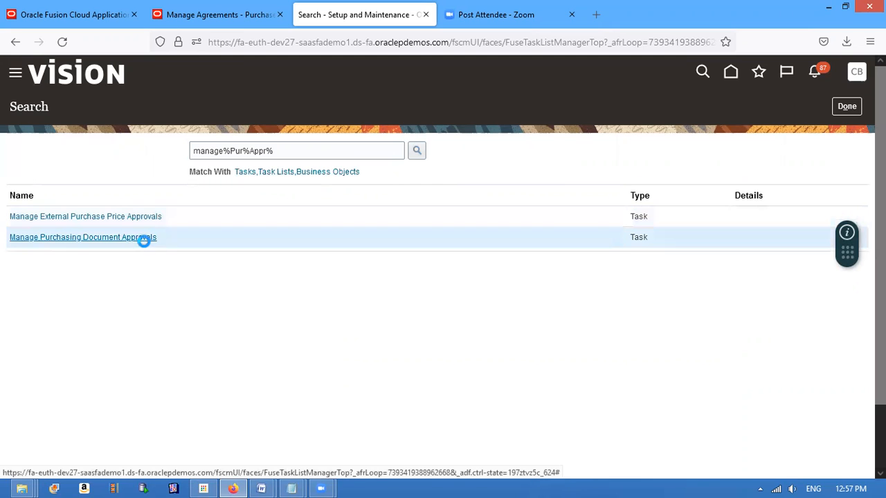
left_click(83, 237)
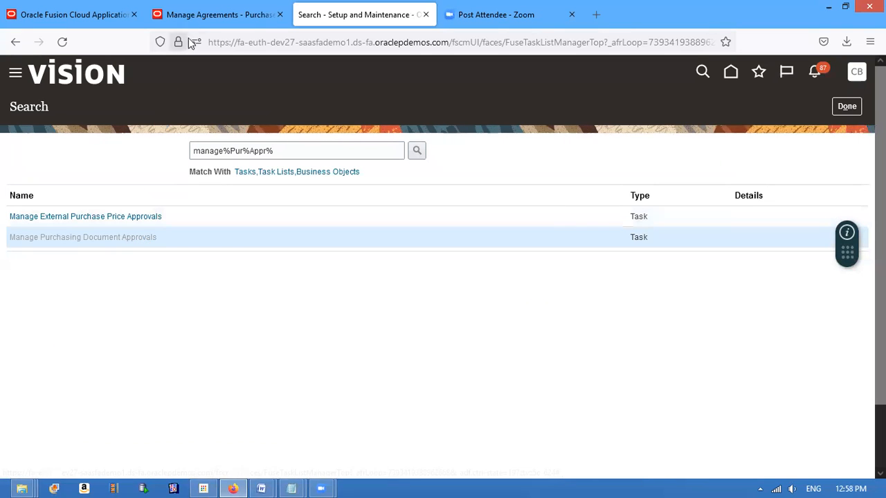
left_click(218, 14)
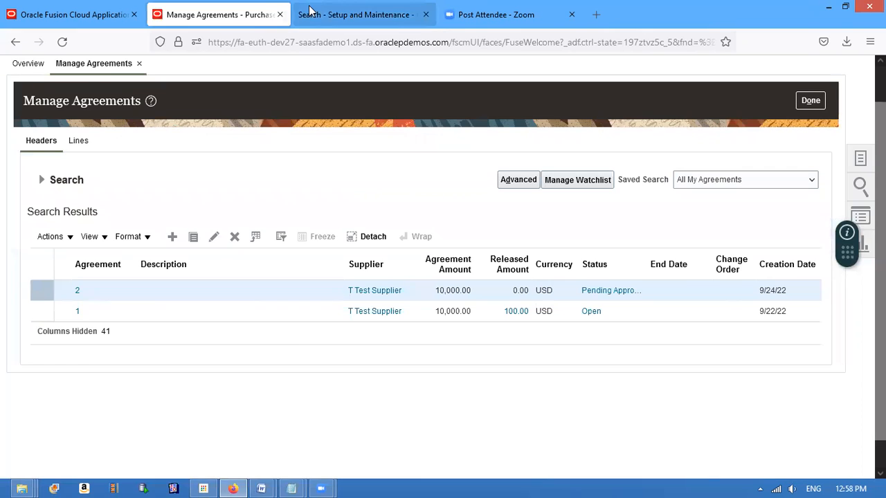
Review the Terms Approval Serial rules, confirming T Rule always sets the outcome to Approved
left_click(363, 15)
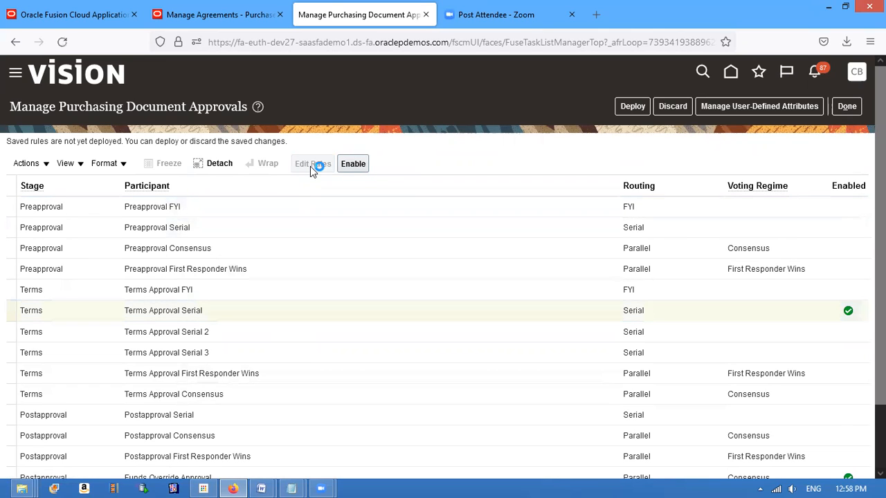
left_click(353, 163)
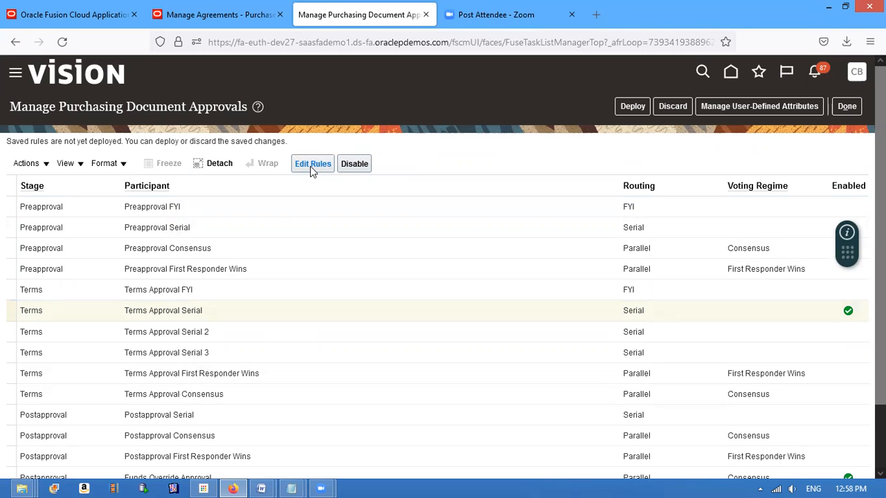
left_click(312, 163)
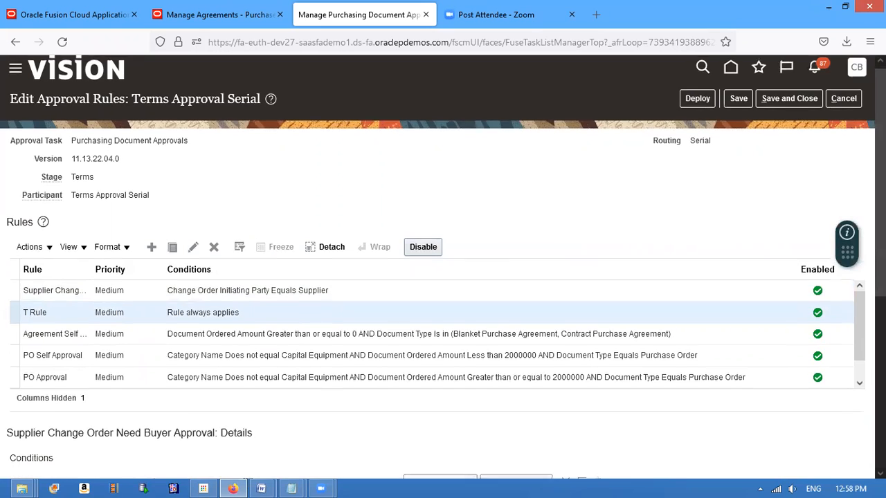
scroll("down", 3)
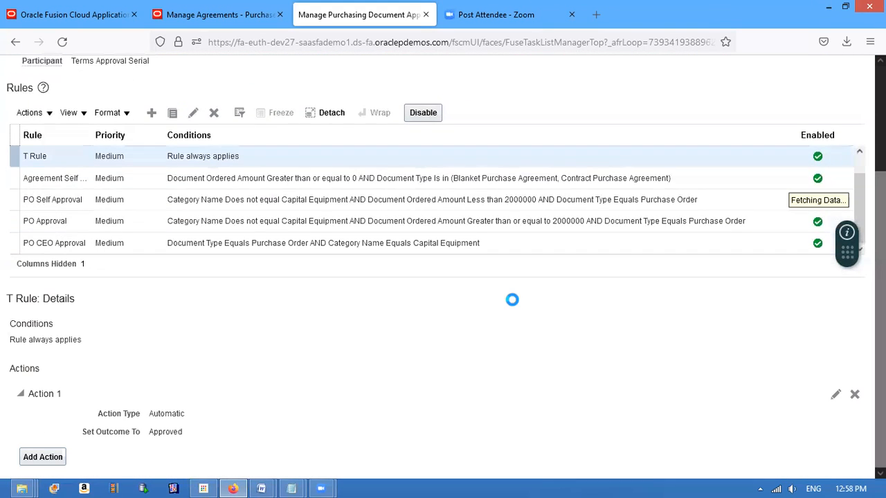
left_click(218, 15)
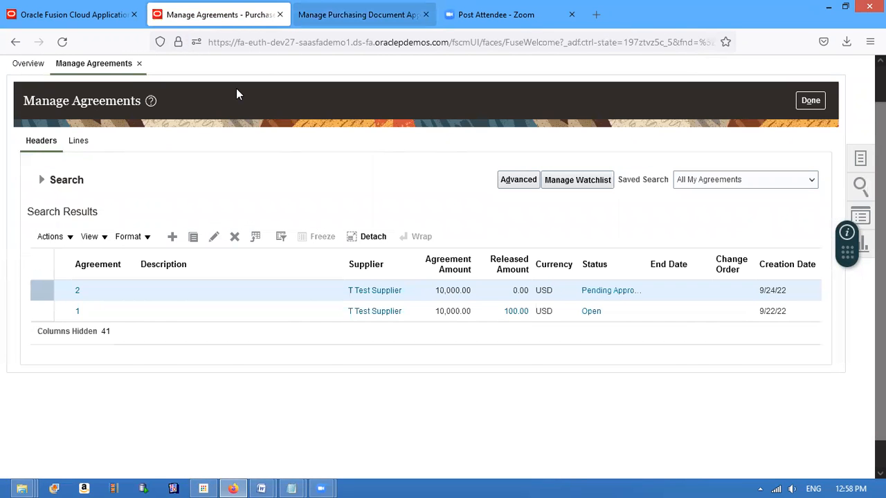
Rerun the agreement search several times; agreement 2 stays Pending Approval, agreement 1 Open
left_click(363, 15)
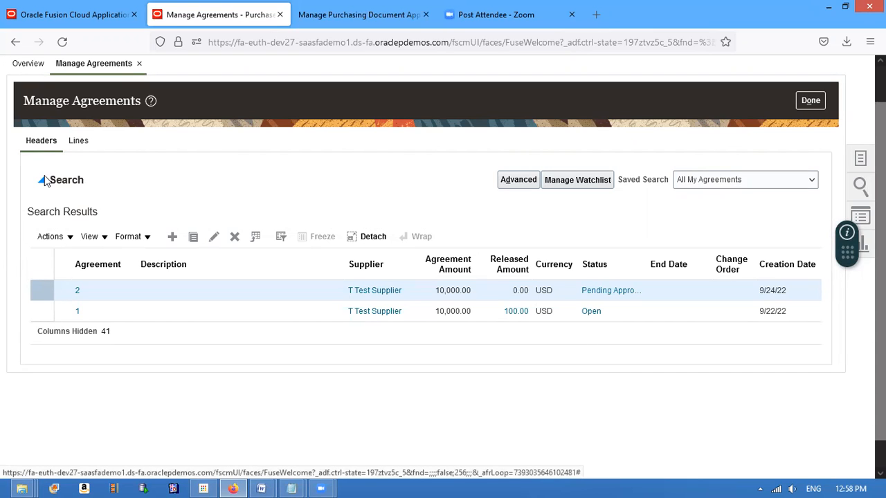
left_click(43, 180)
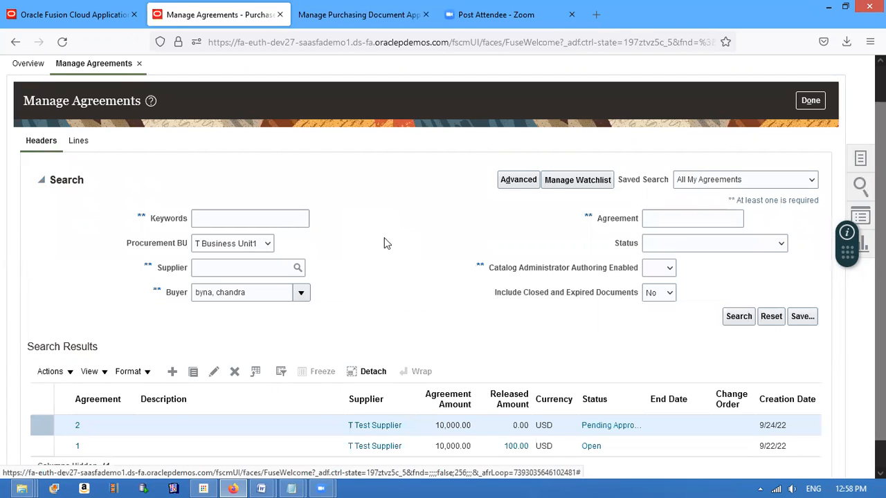
left_click(738, 317)
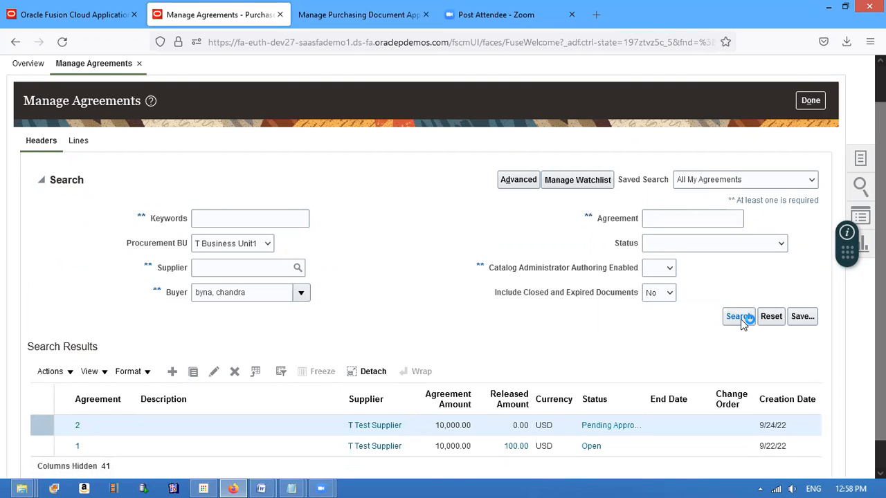
left_click(41, 180)
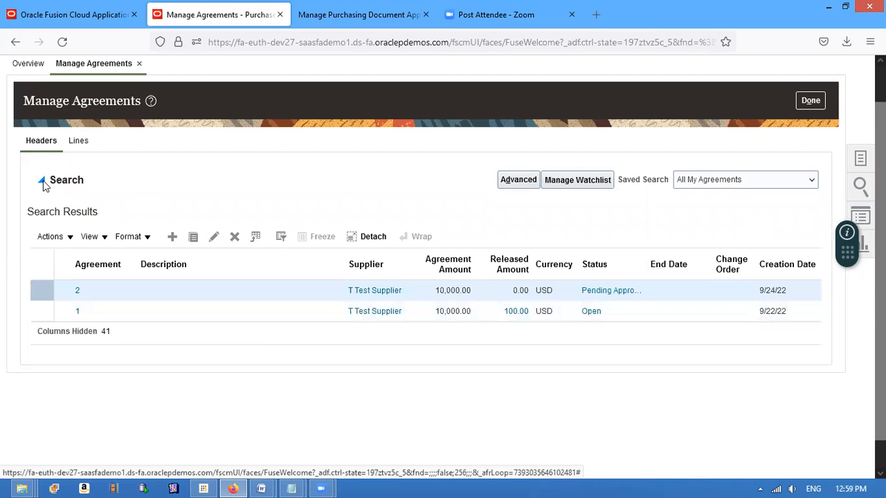
left_click(42, 180)
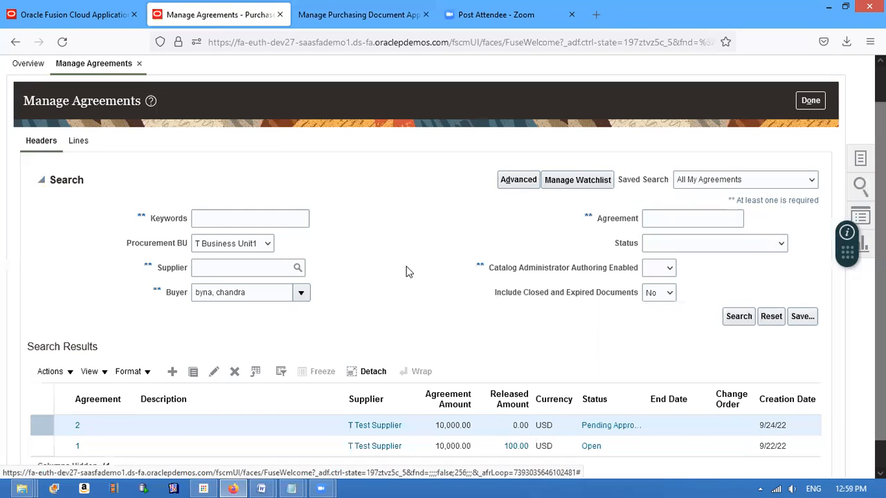
left_click(738, 316)
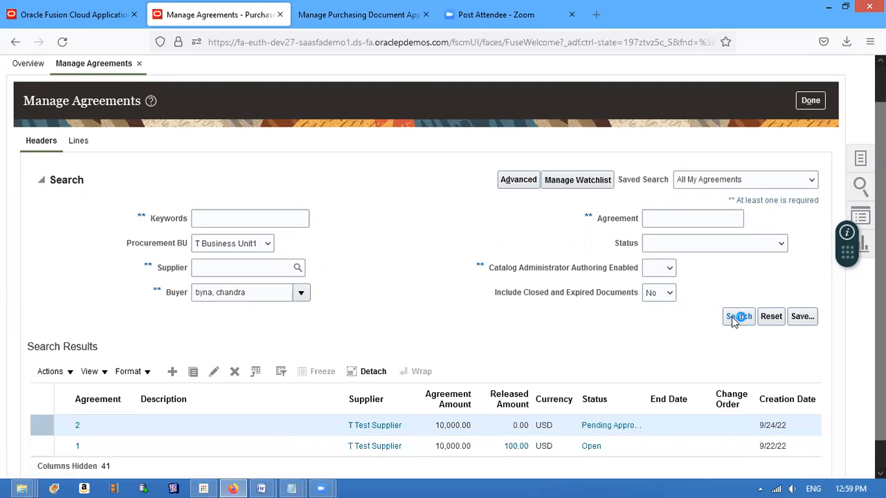
left_click(42, 180)
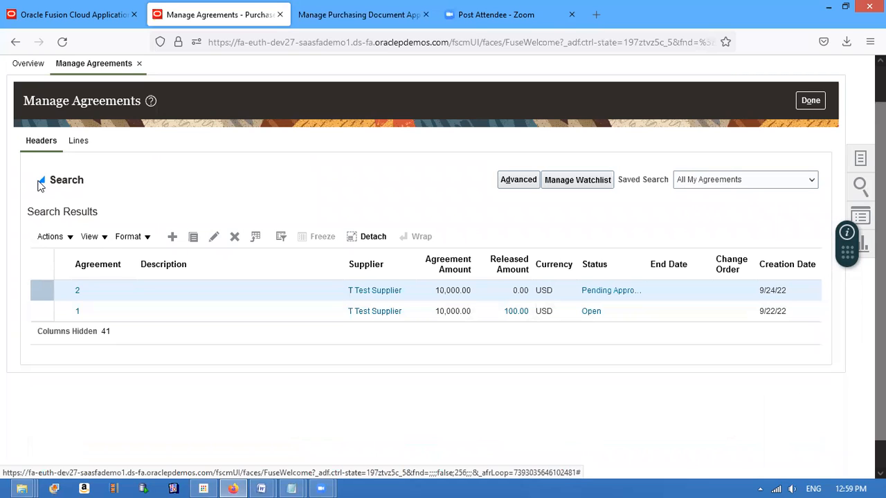
left_click(42, 180)
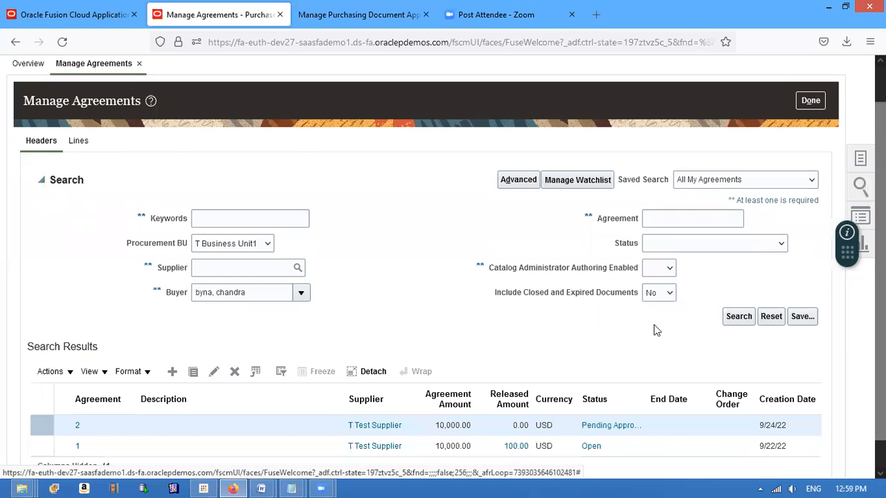
left_click(739, 316)
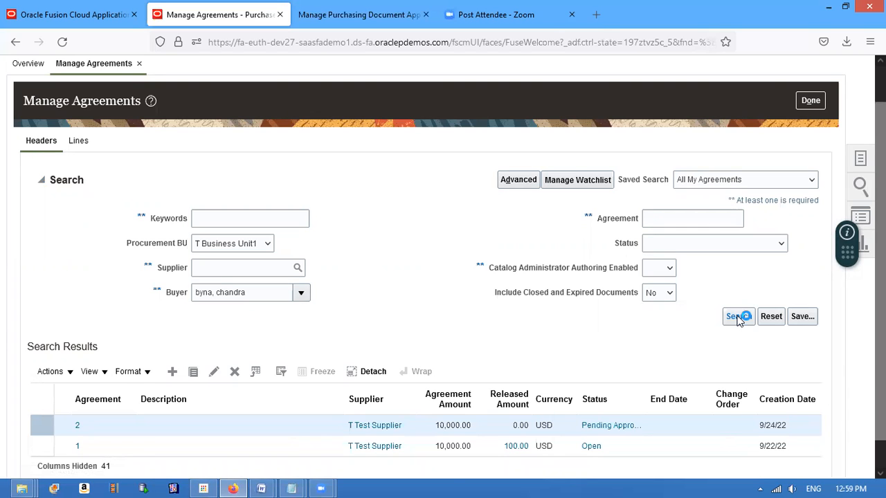
left_click(42, 180)
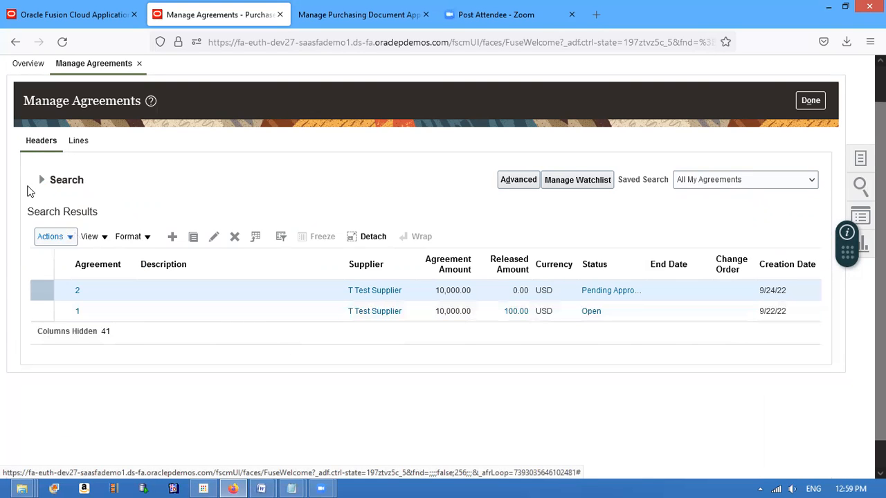
left_click(41, 180)
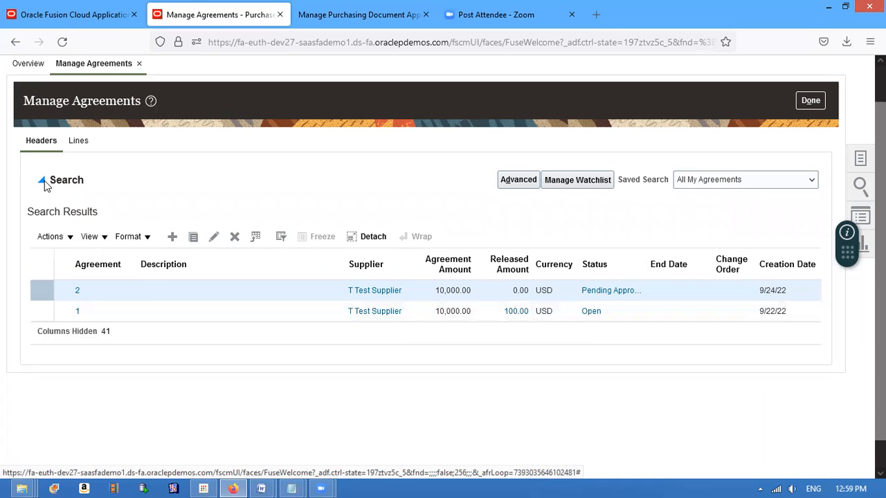
left_click(43, 180)
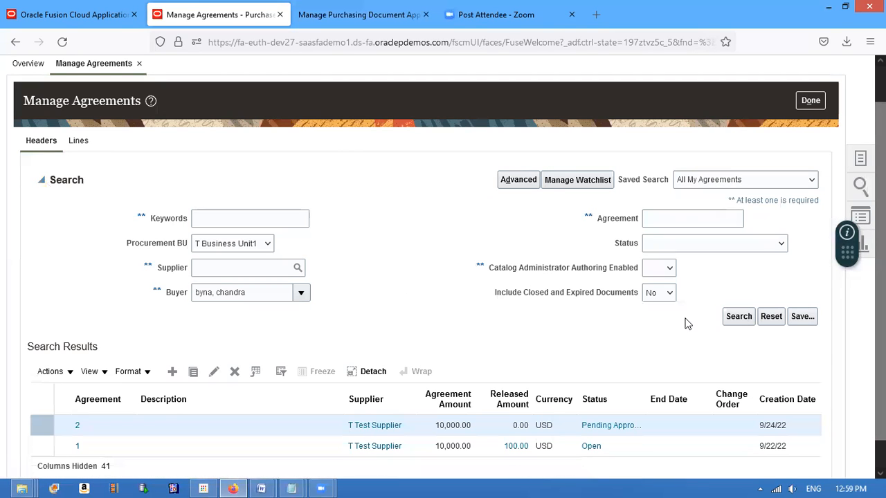
left_click(738, 316)
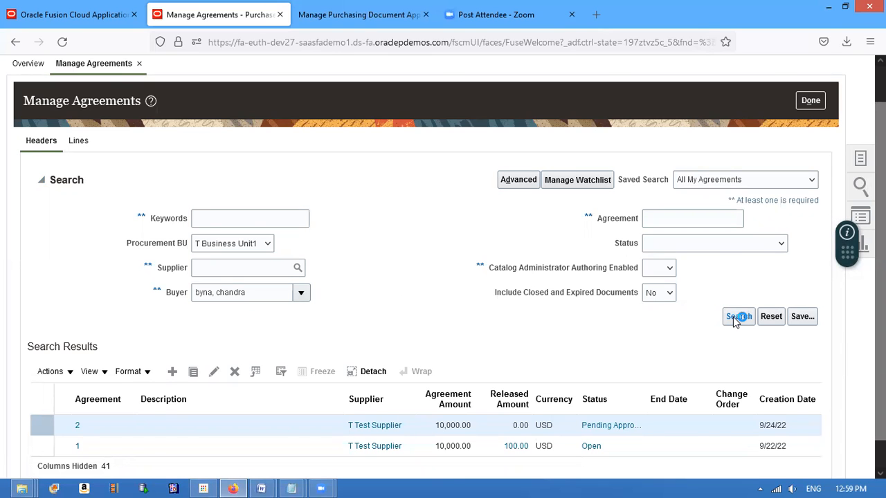
left_click(40, 179)
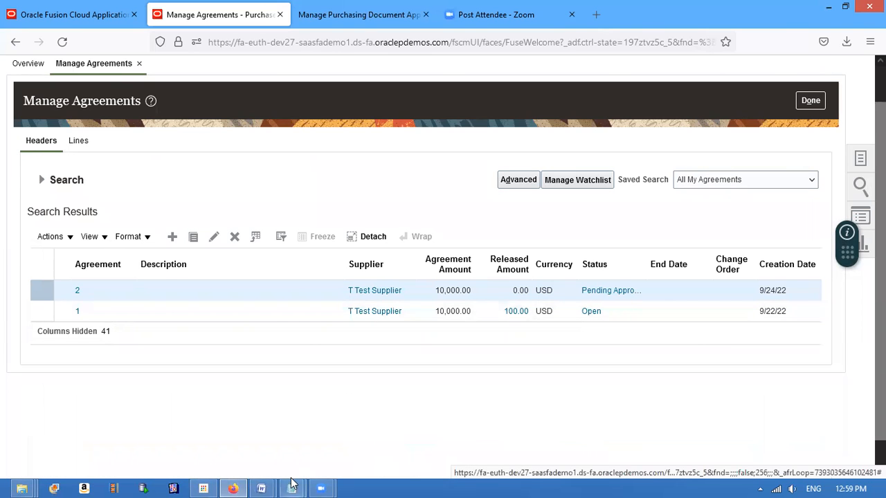
mouse_move(291, 489)
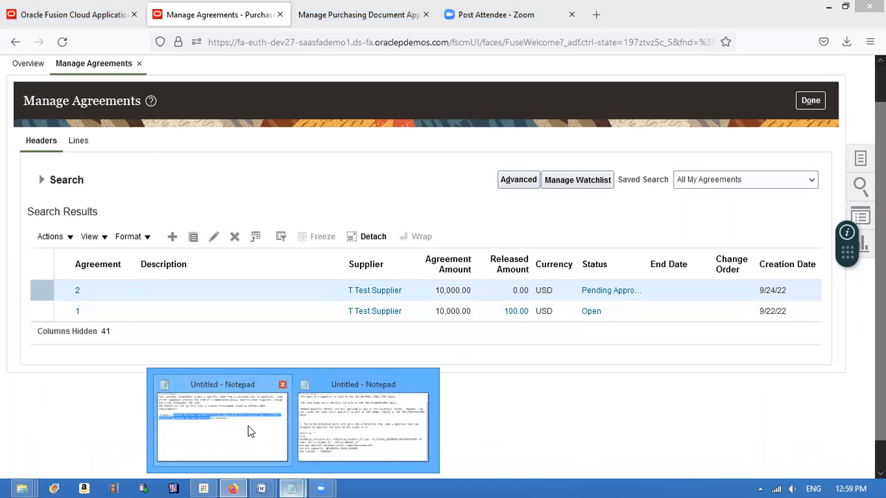
Reread the Notepad question on negotiated versus varying prices and its blanket-versus-contract answer
left_click(222, 419)
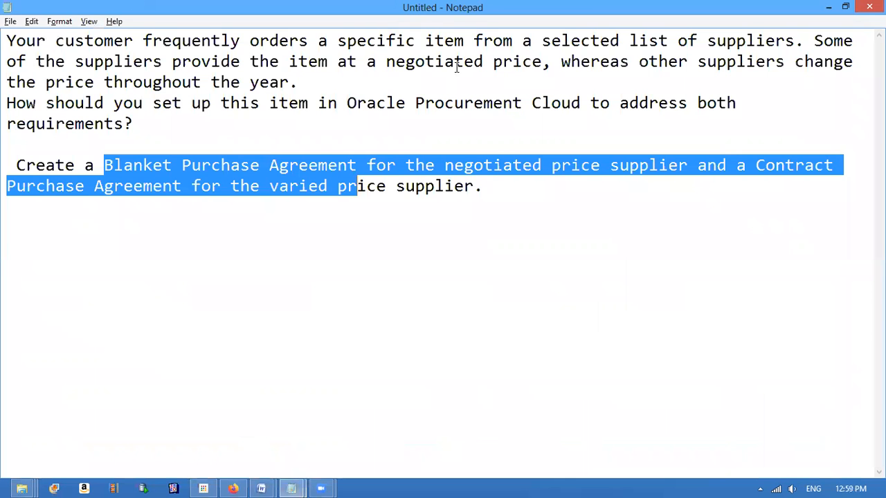
left_click(133, 123)
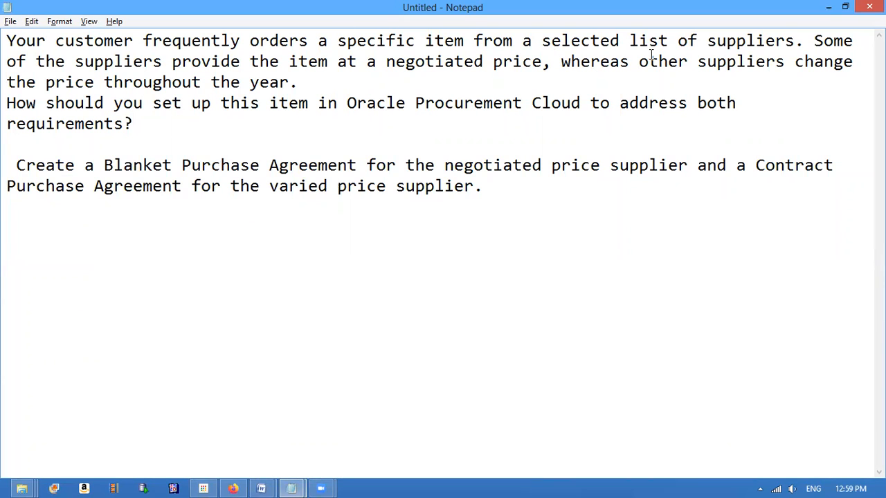
mouse_move(194, 117)
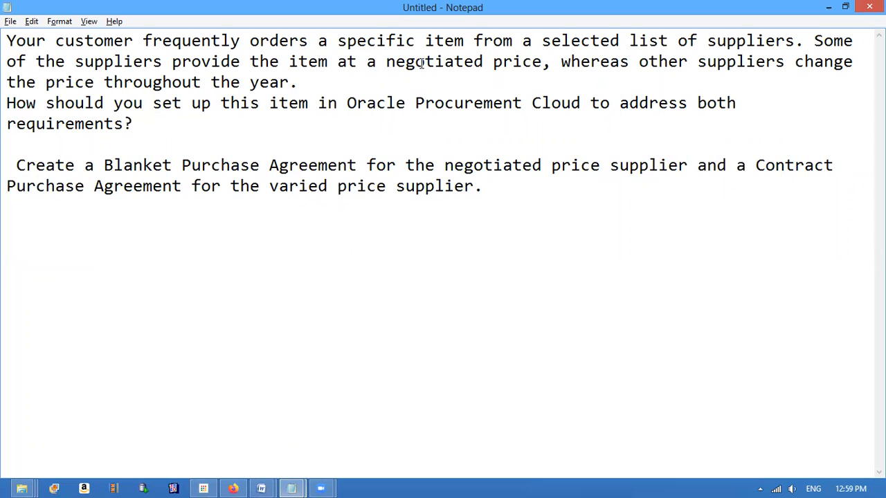
mouse_move(783, 76)
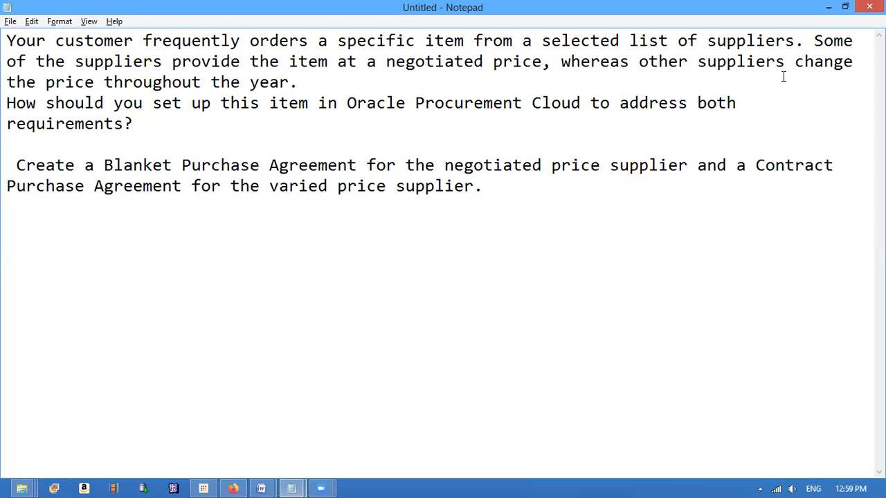
left_click(133, 123)
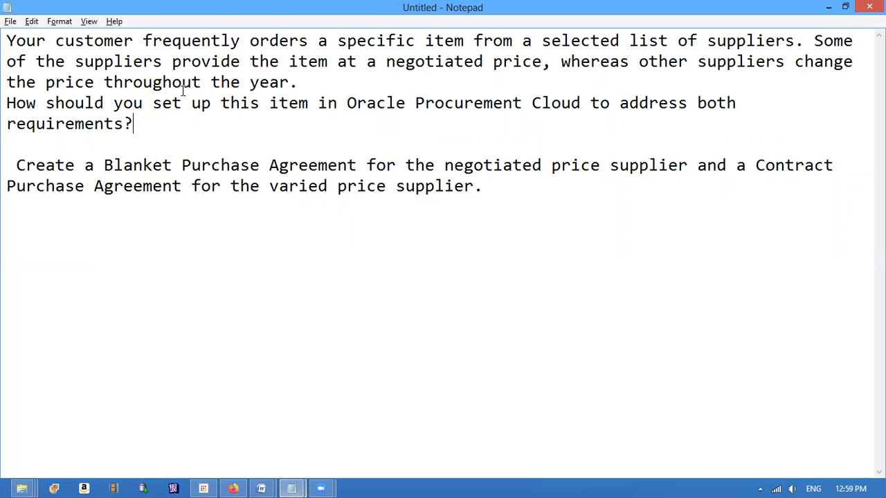
mouse_move(155, 128)
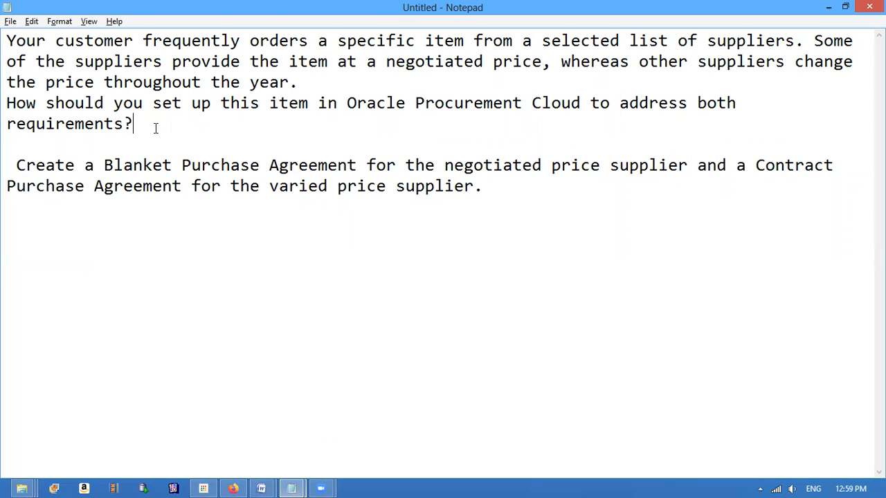
mouse_move(46, 123)
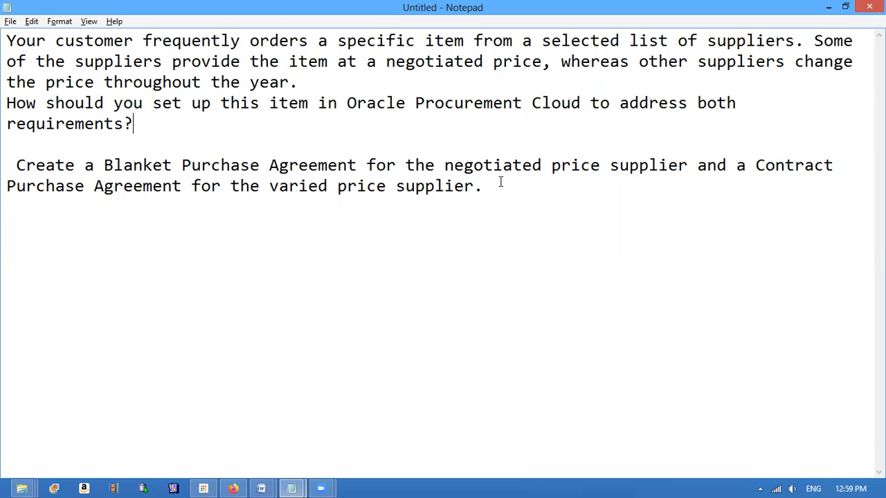
mouse_move(306, 149)
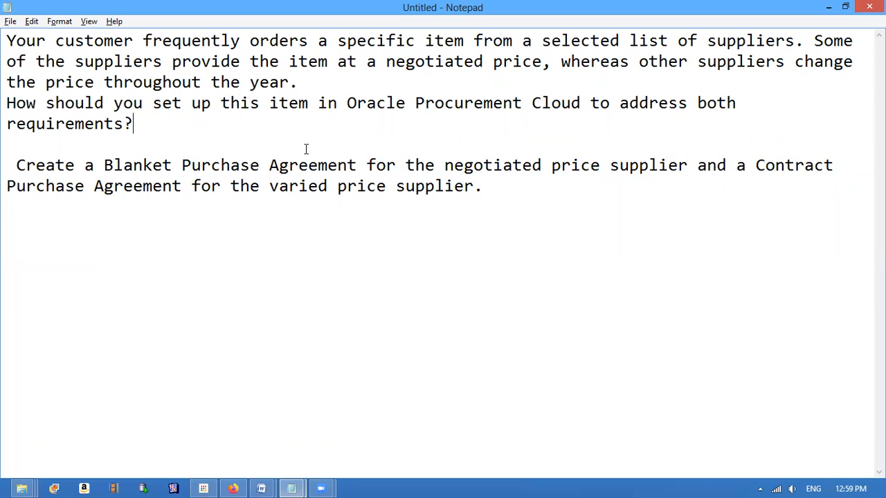
mouse_move(811, 153)
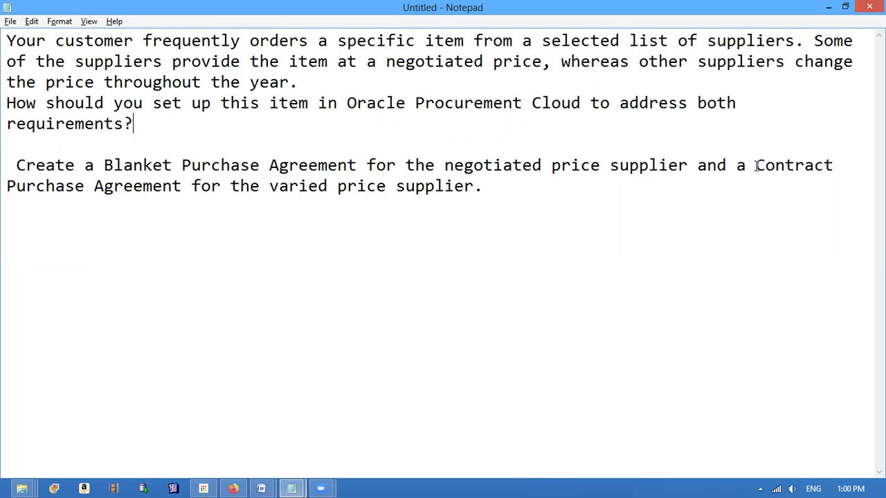
left_click_drag(756, 164, 181, 186)
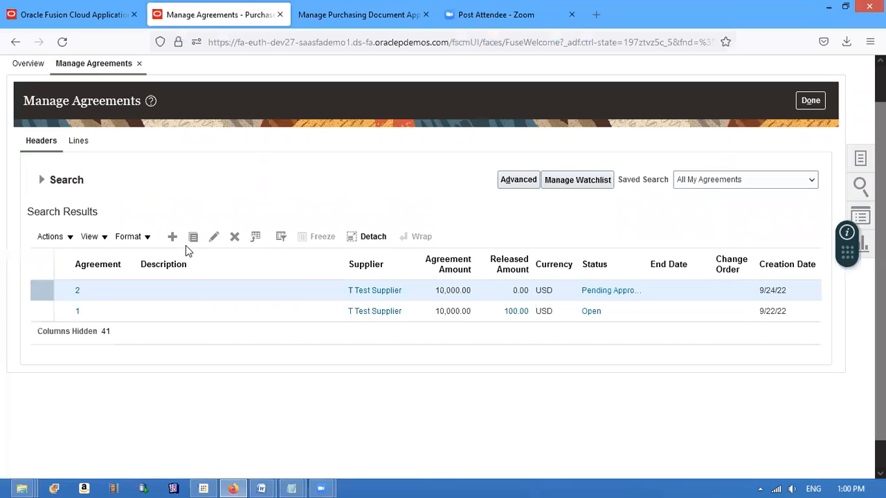
Refresh the Manage Agreements results repeatedly; agreement 2 remains Pending Approval, agreement 1 Open
left_click(42, 179)
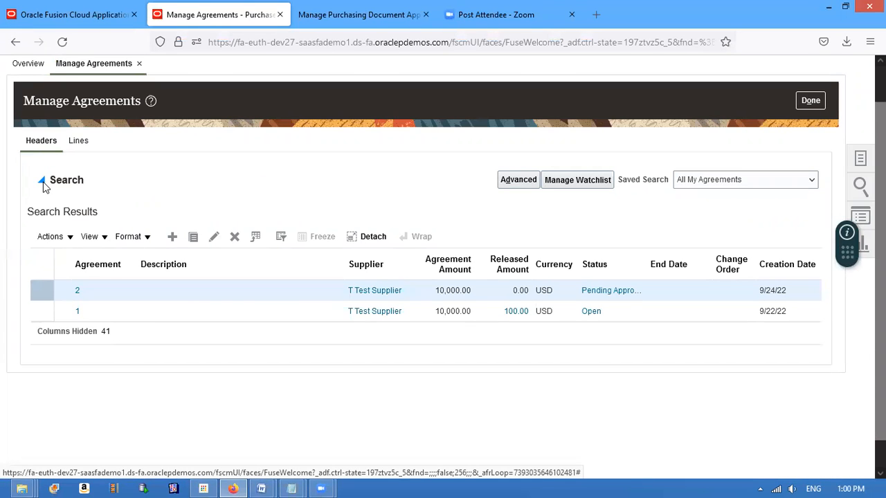
left_click(43, 180)
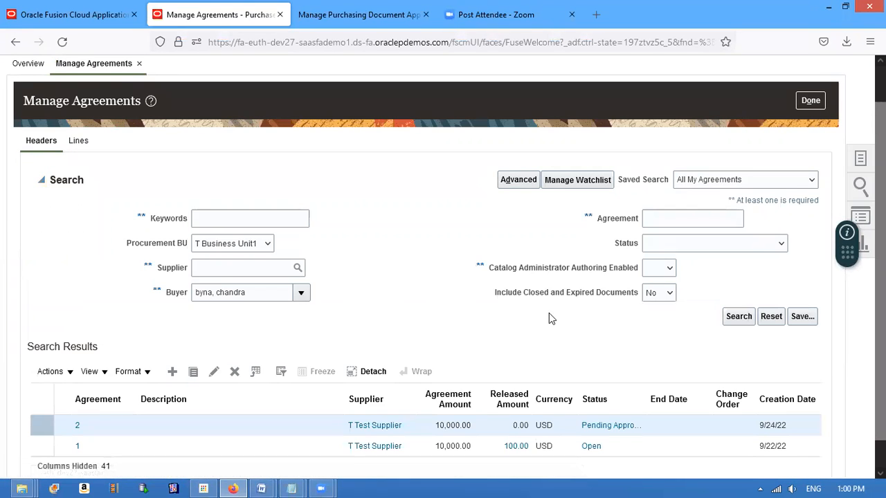
left_click(739, 316)
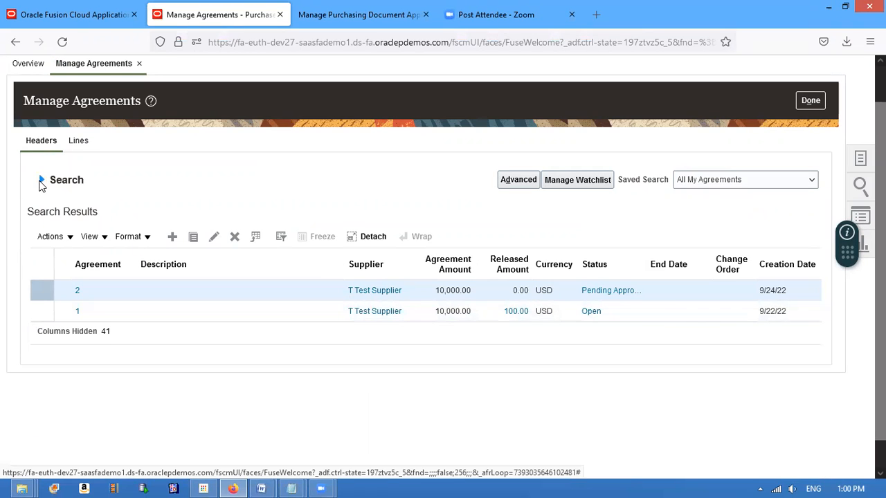
left_click(40, 180)
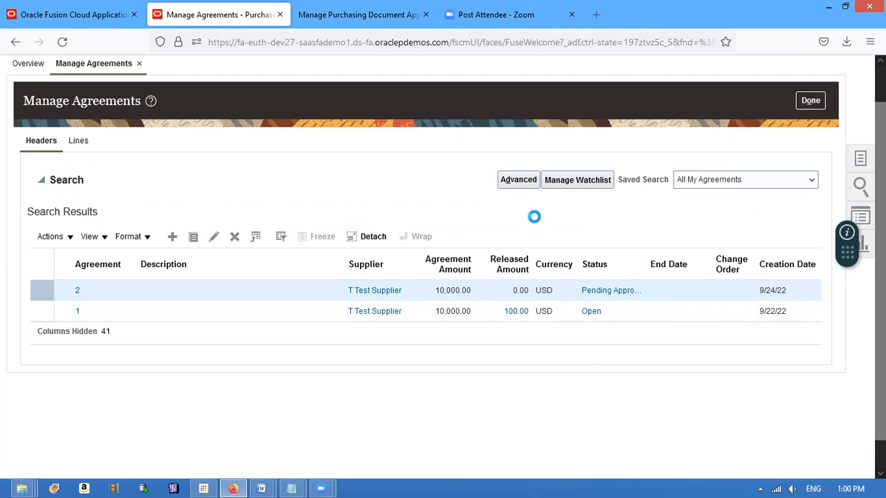
left_click(518, 179)
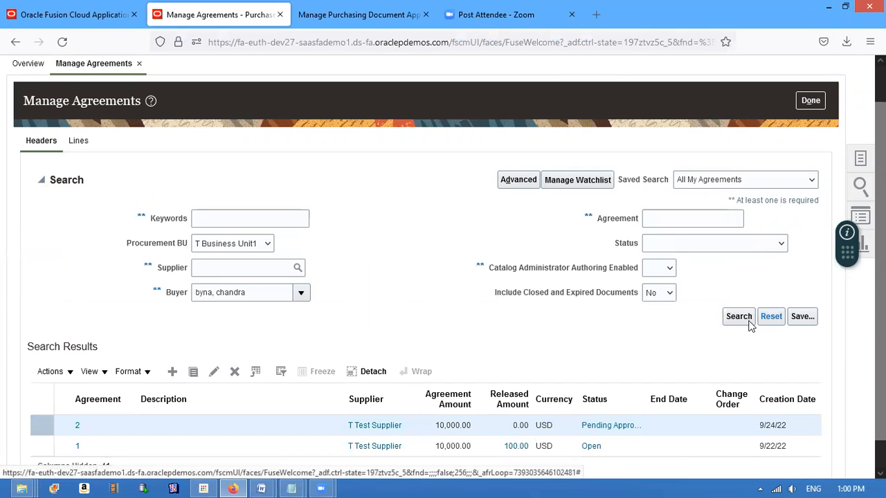
left_click(738, 316)
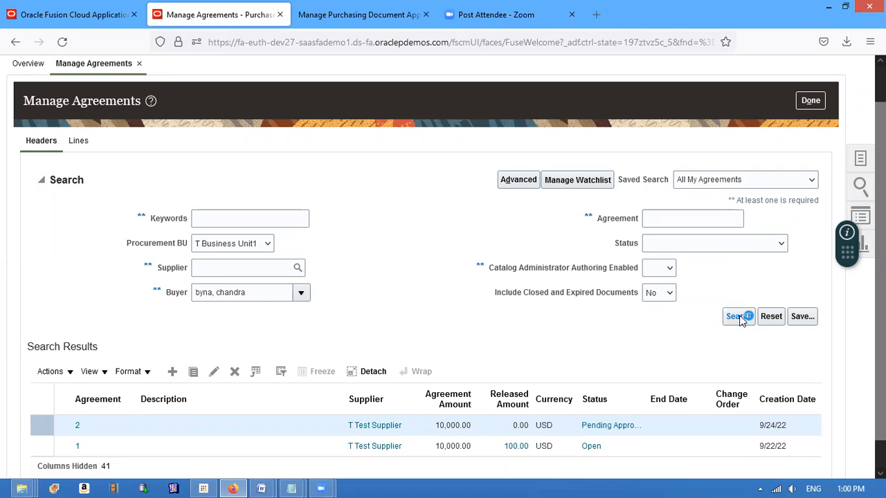
left_click(42, 179)
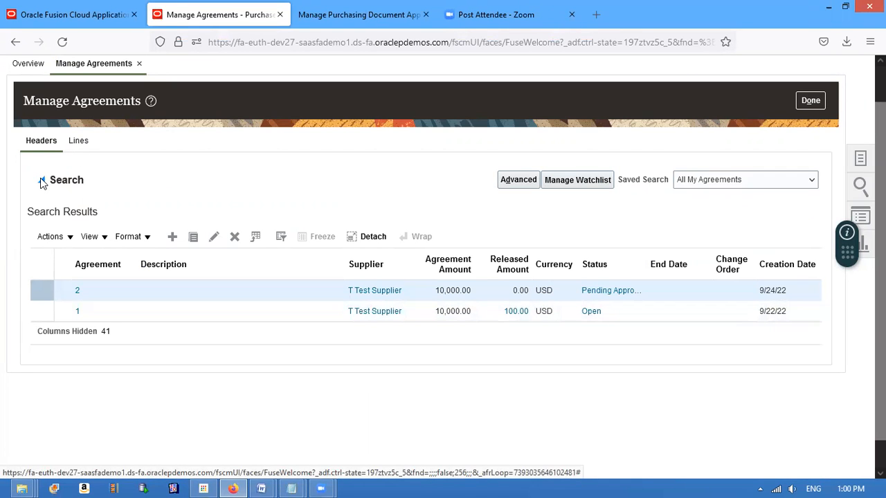
left_click(42, 180)
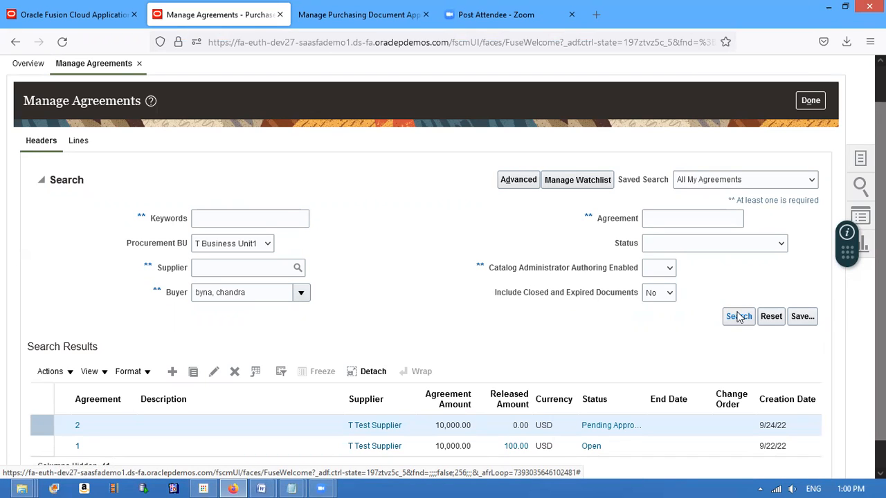
left_click(738, 317)
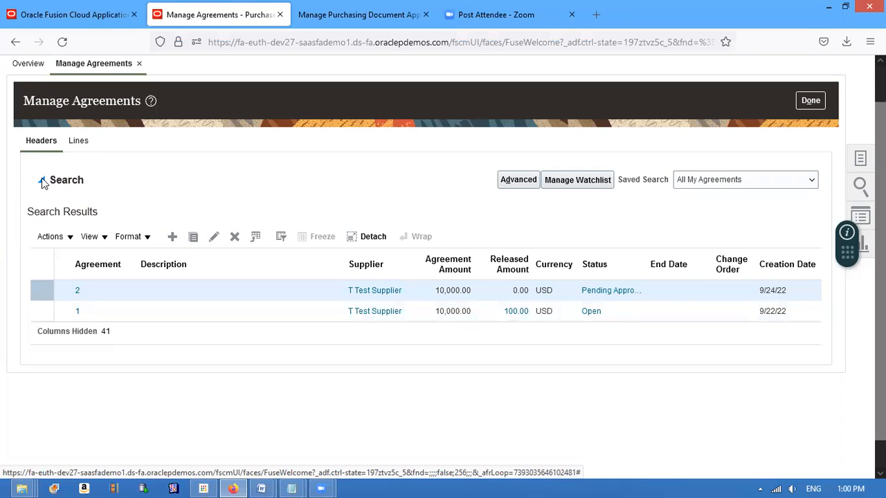
left_click(42, 179)
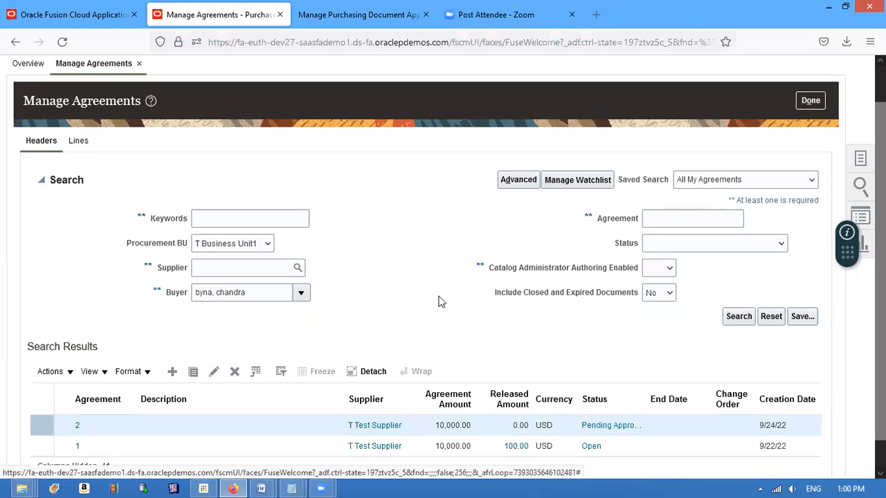
left_click(738, 316)
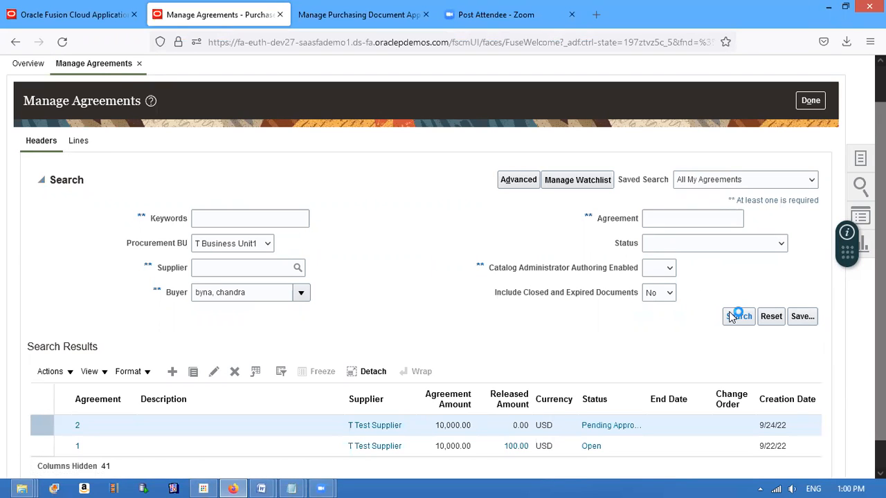
left_click(40, 179)
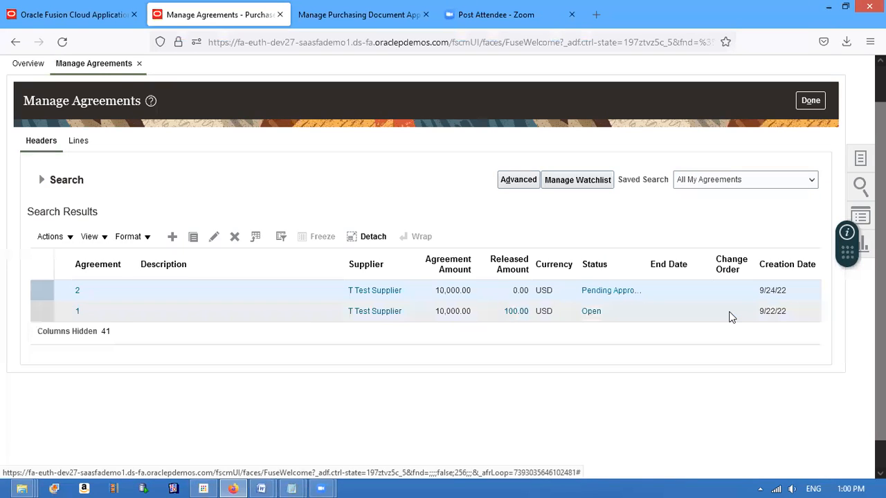